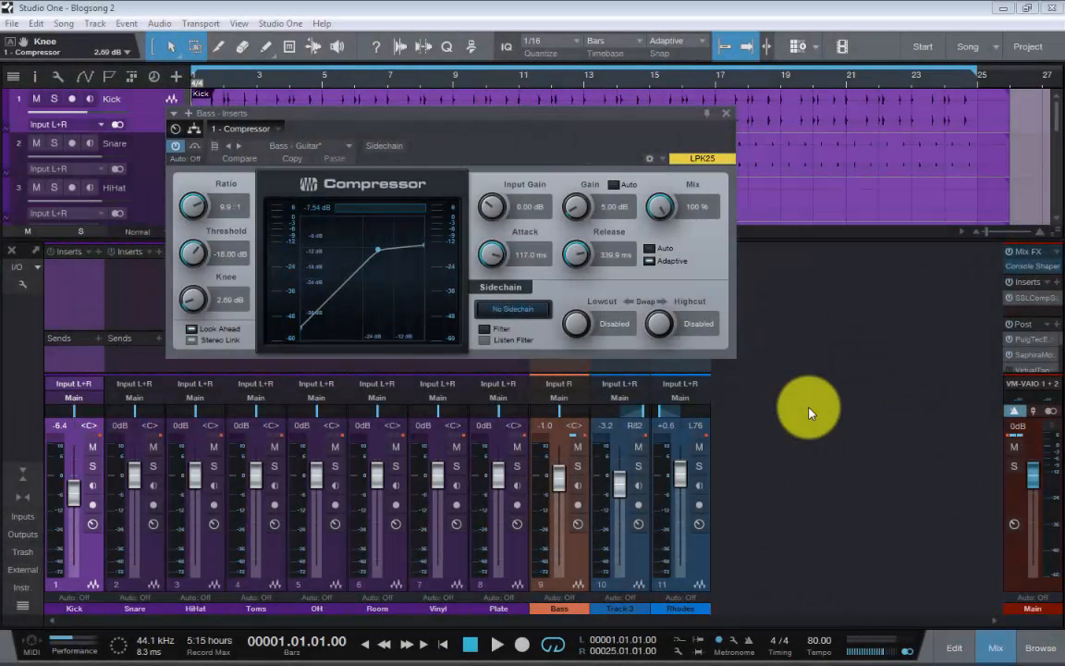
mouse_move(444, 202)
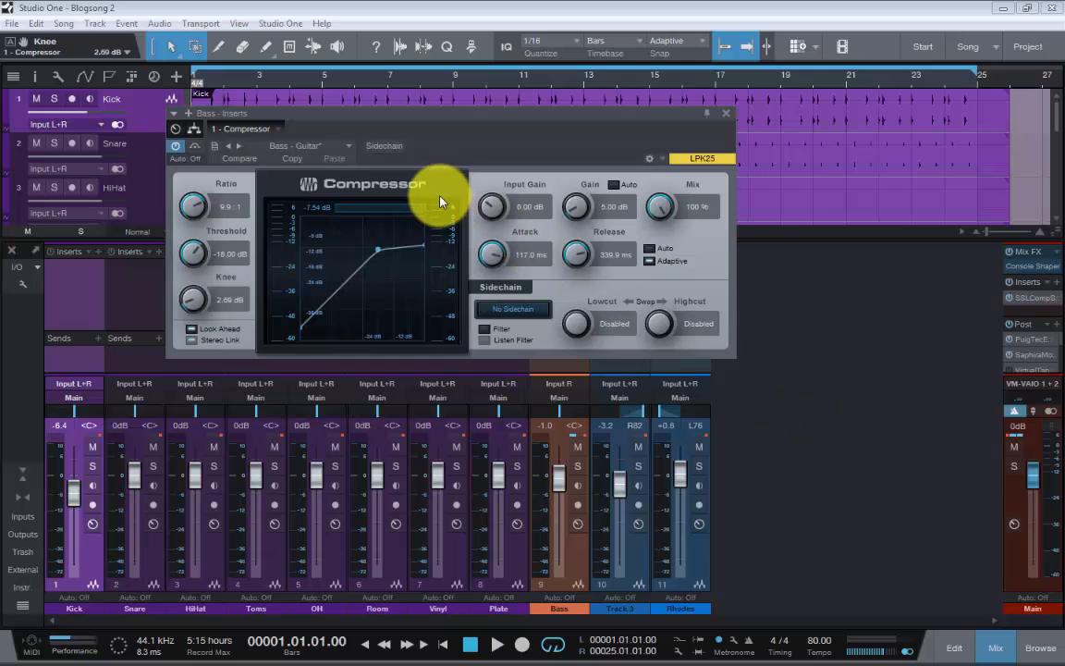
mouse_move(416, 198)
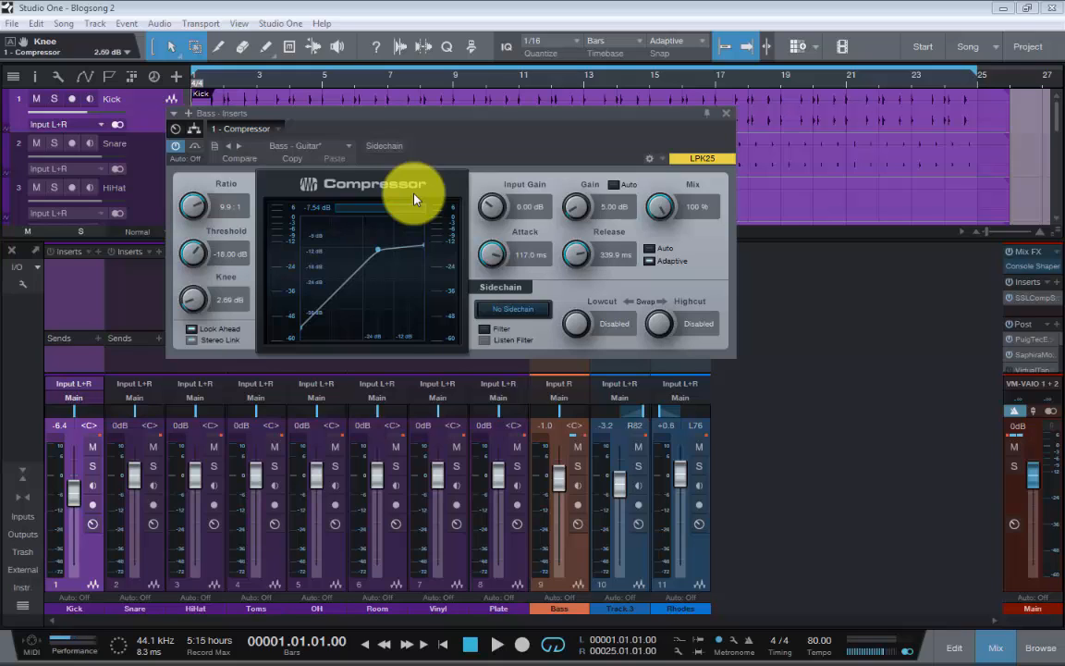
mouse_move(455, 148)
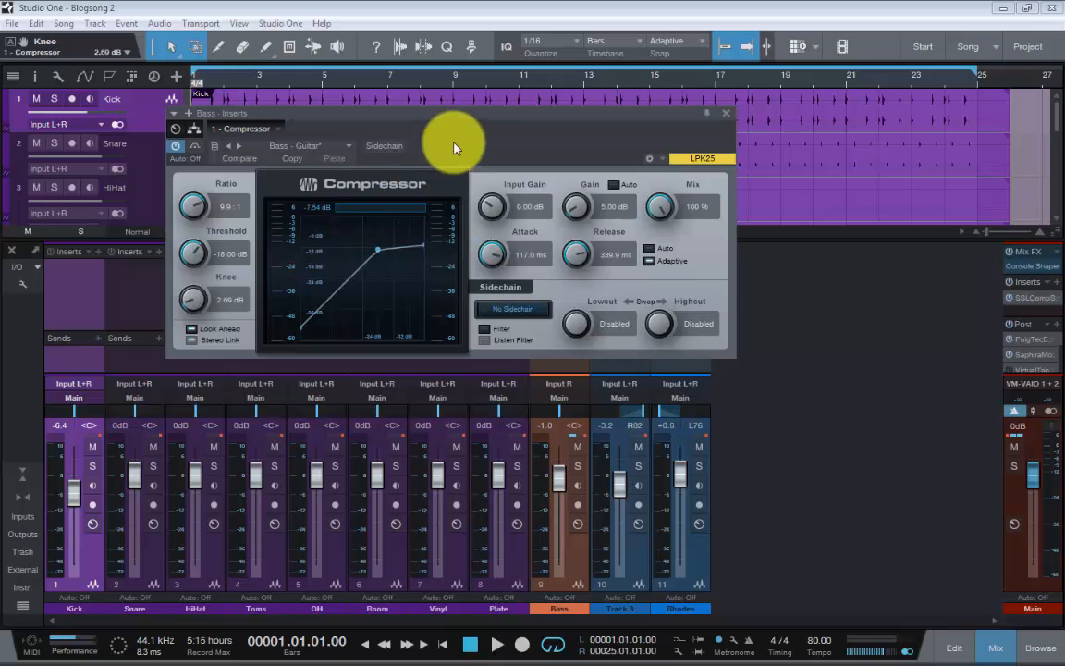
mouse_move(463, 116)
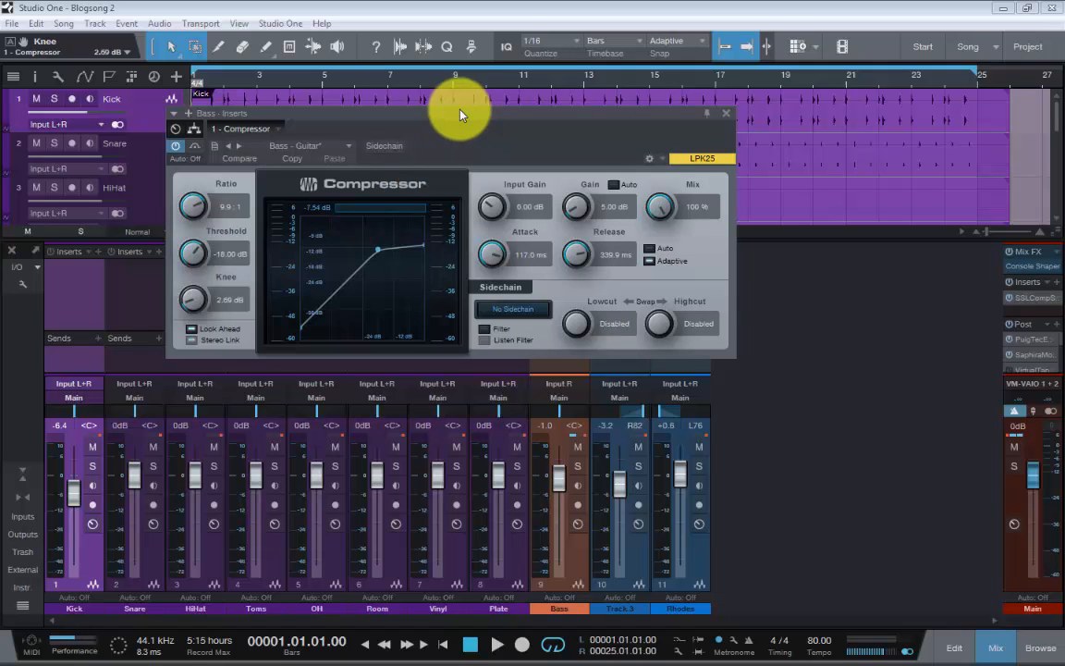
mouse_move(389, 125)
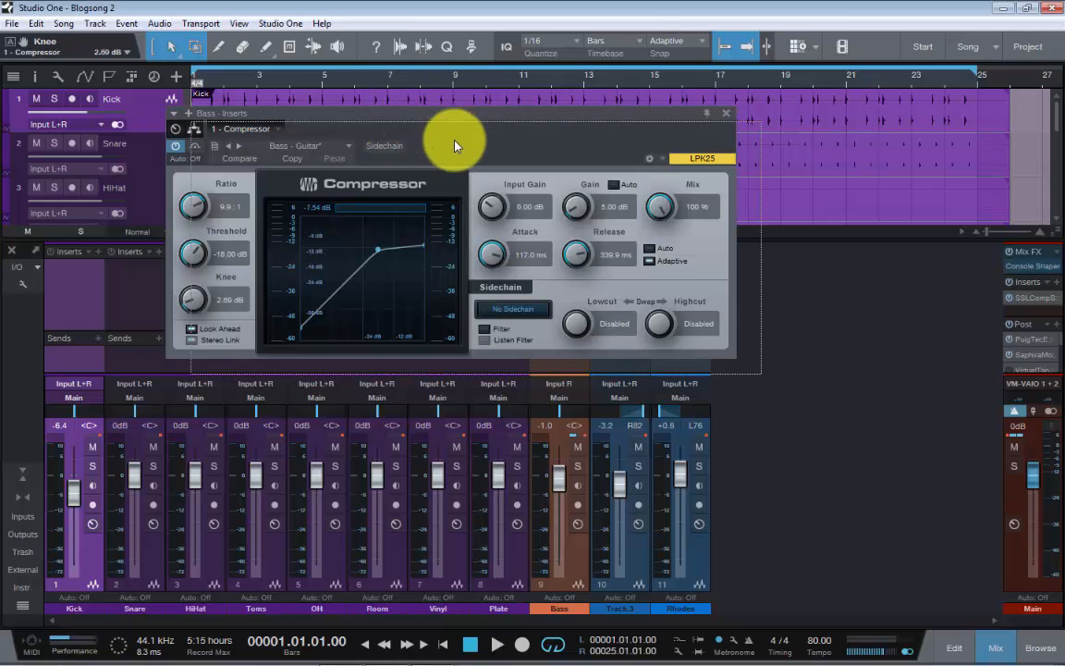
Step: Move the Bass Compressor panel lower over the song and start playback
left_click_drag(453, 139, 574, 569)
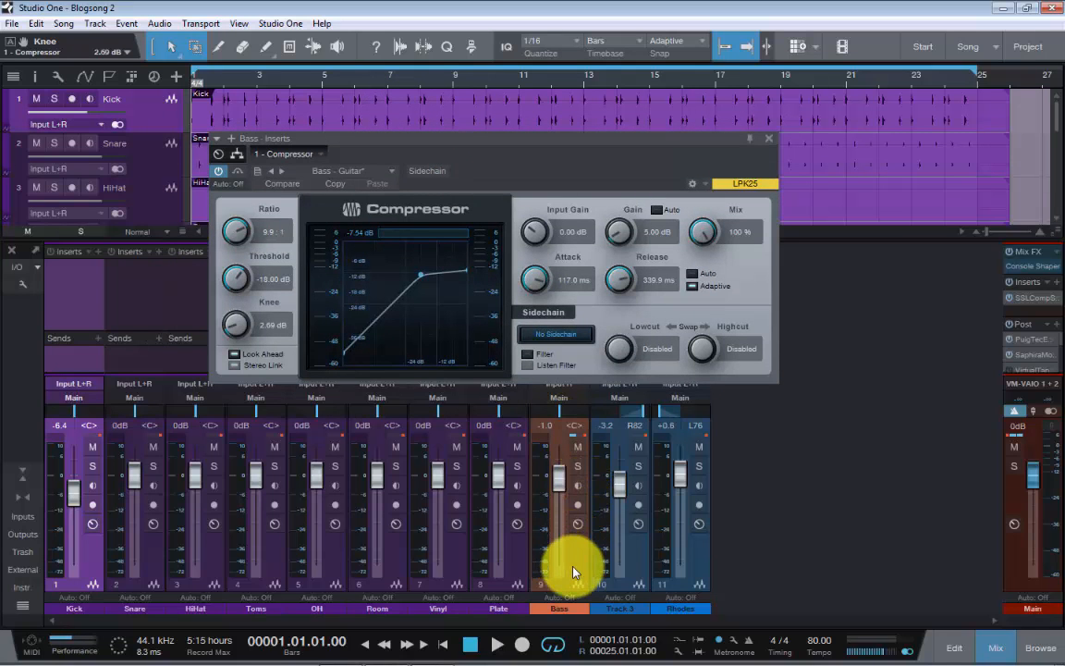
mouse_move(518, 229)
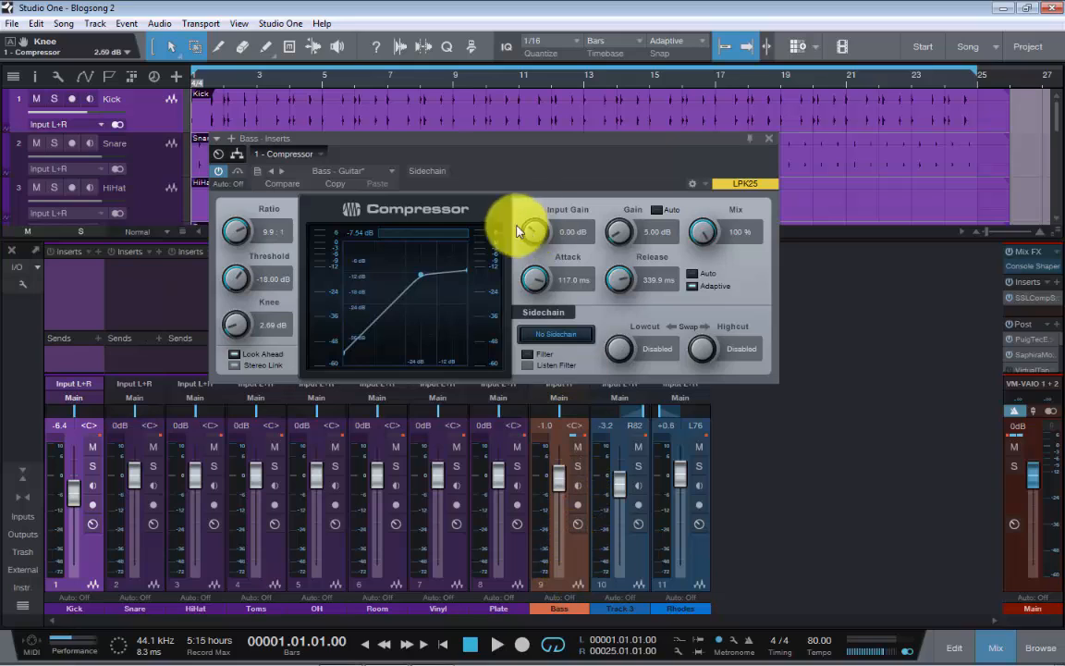
mouse_move(476, 139)
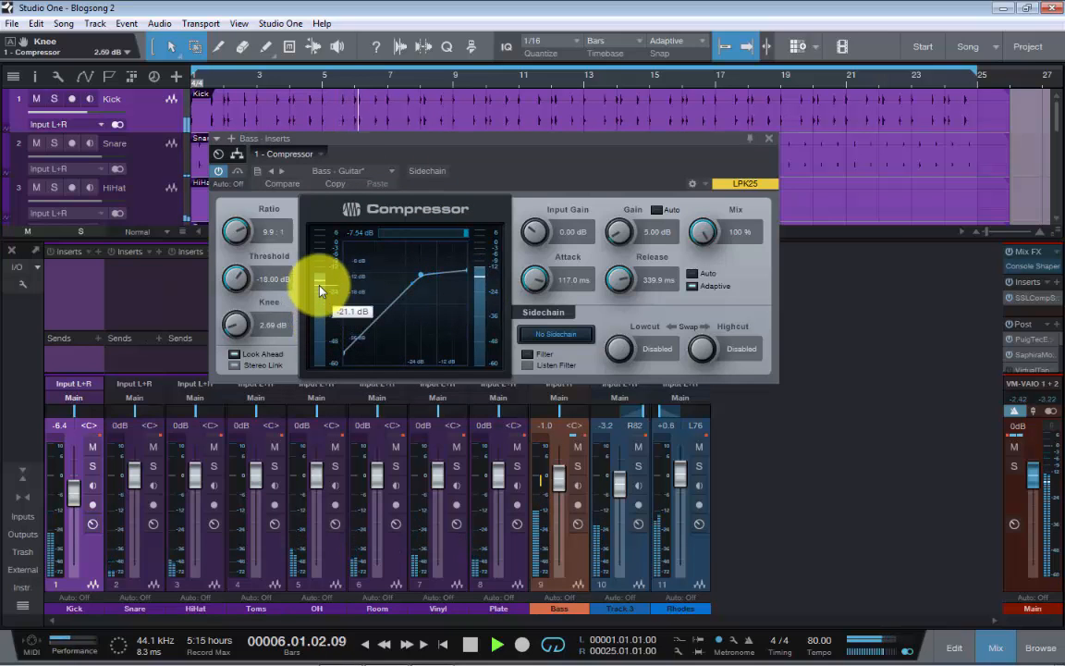
left_click_drag(319, 282, 319, 296)
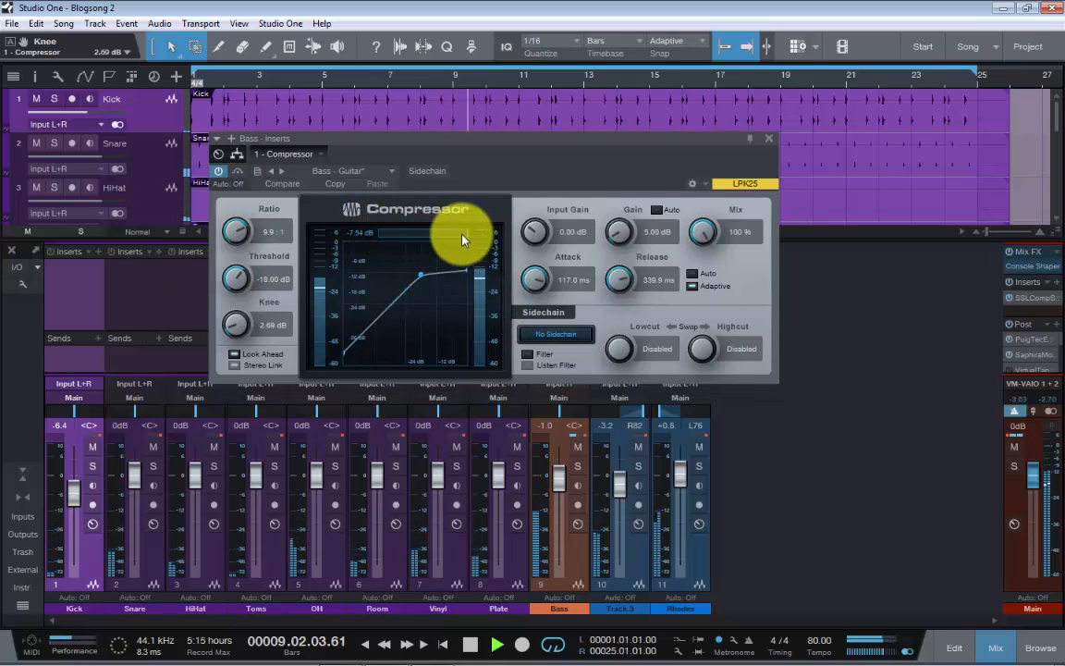
mouse_move(439, 239)
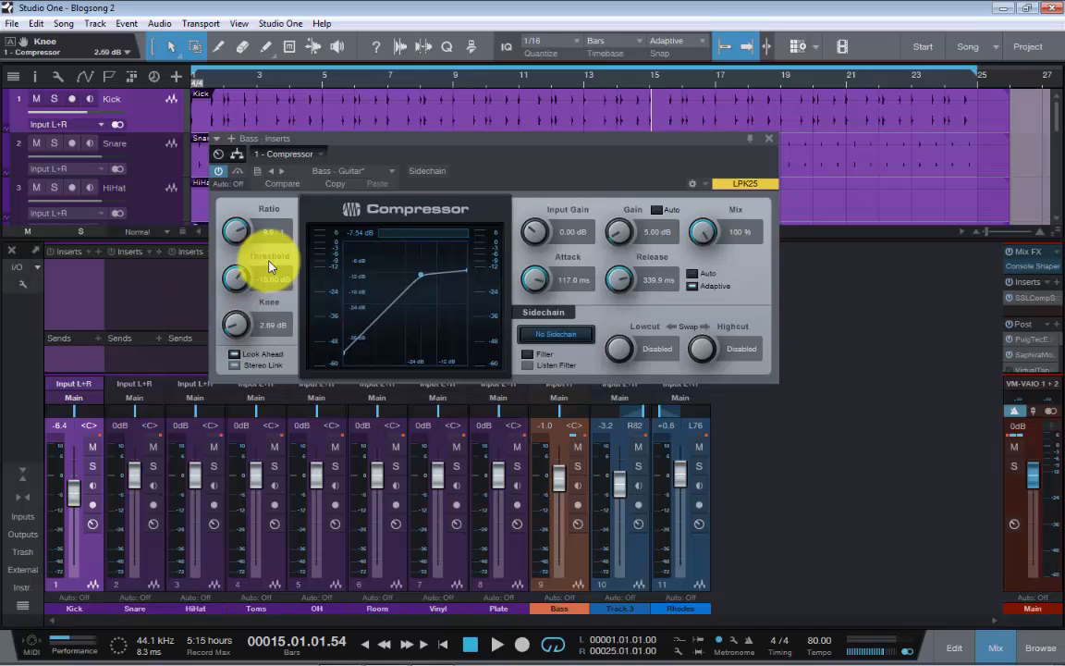
mouse_move(270, 266)
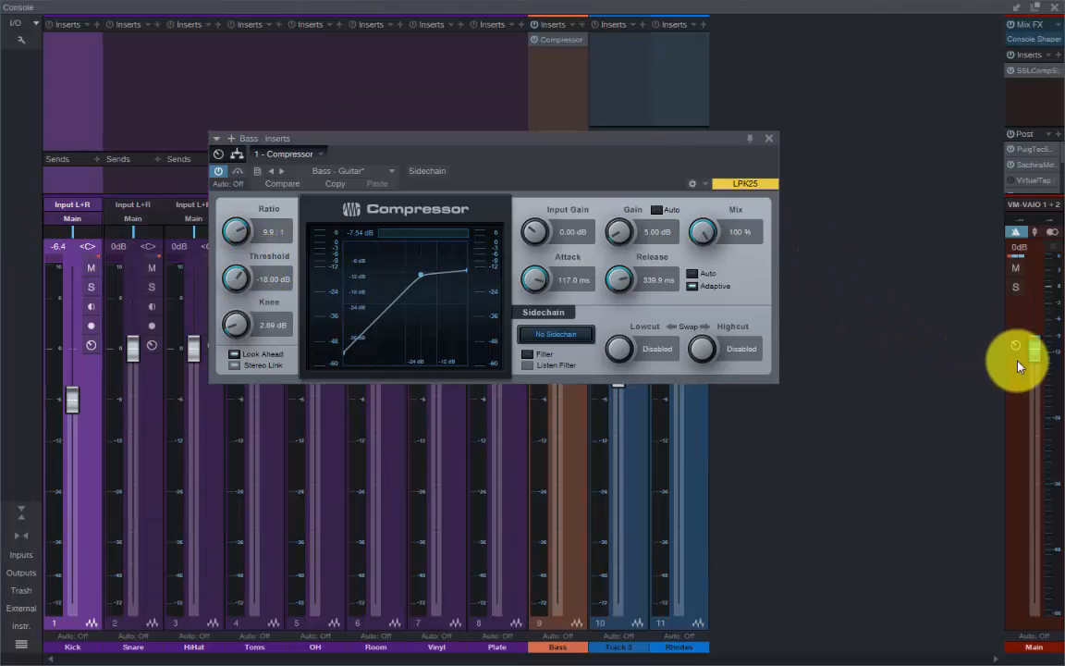
mouse_move(1050, 398)
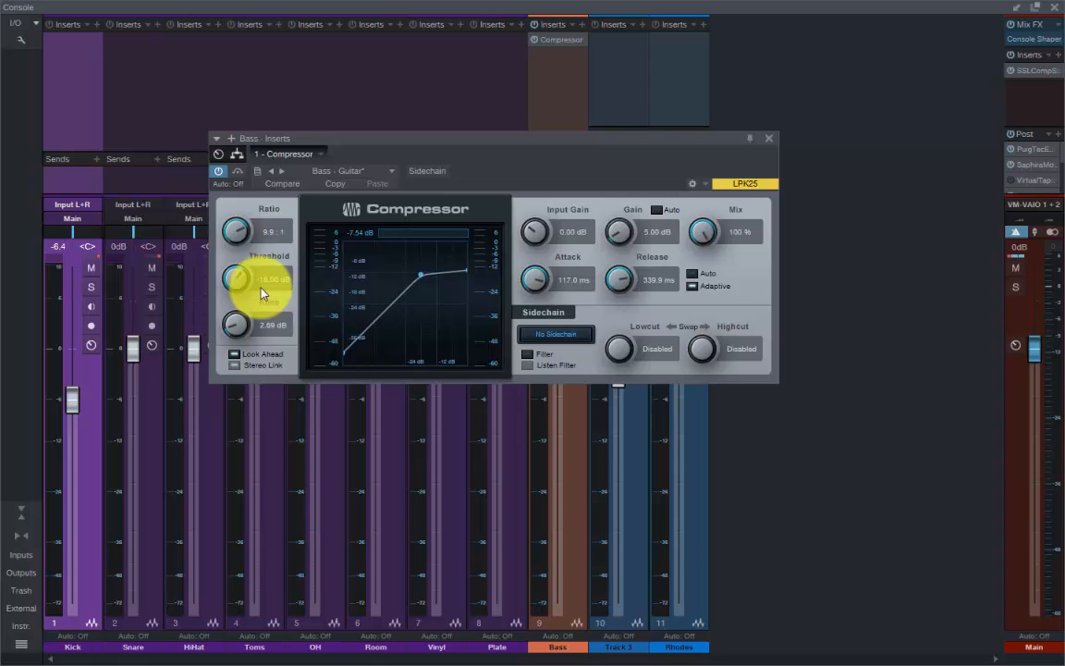
mouse_move(1050, 407)
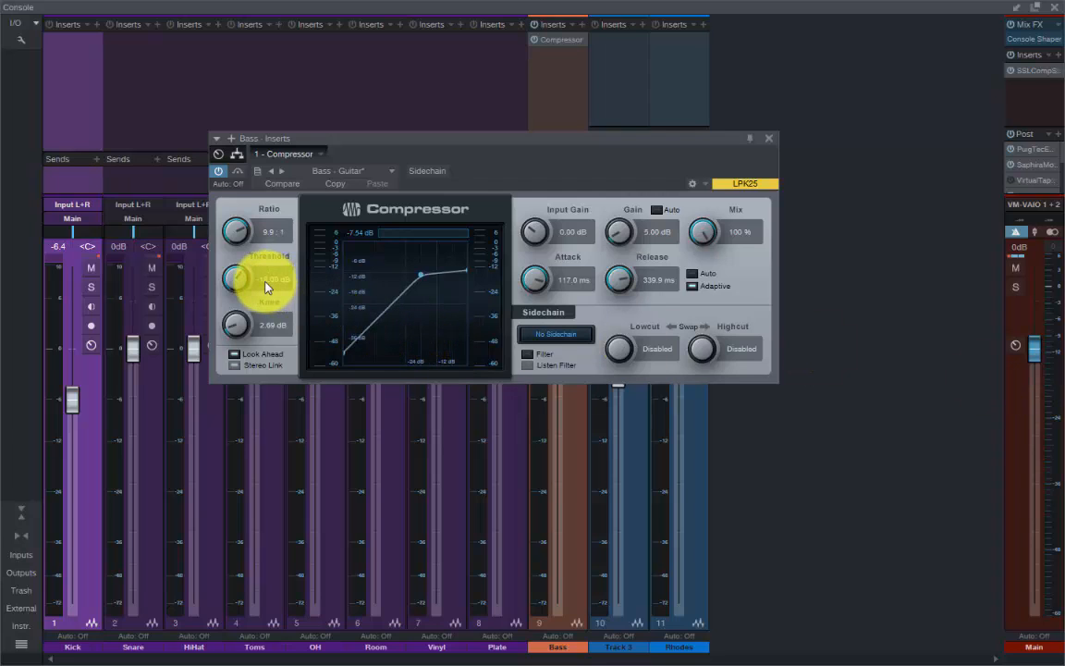
mouse_move(268, 282)
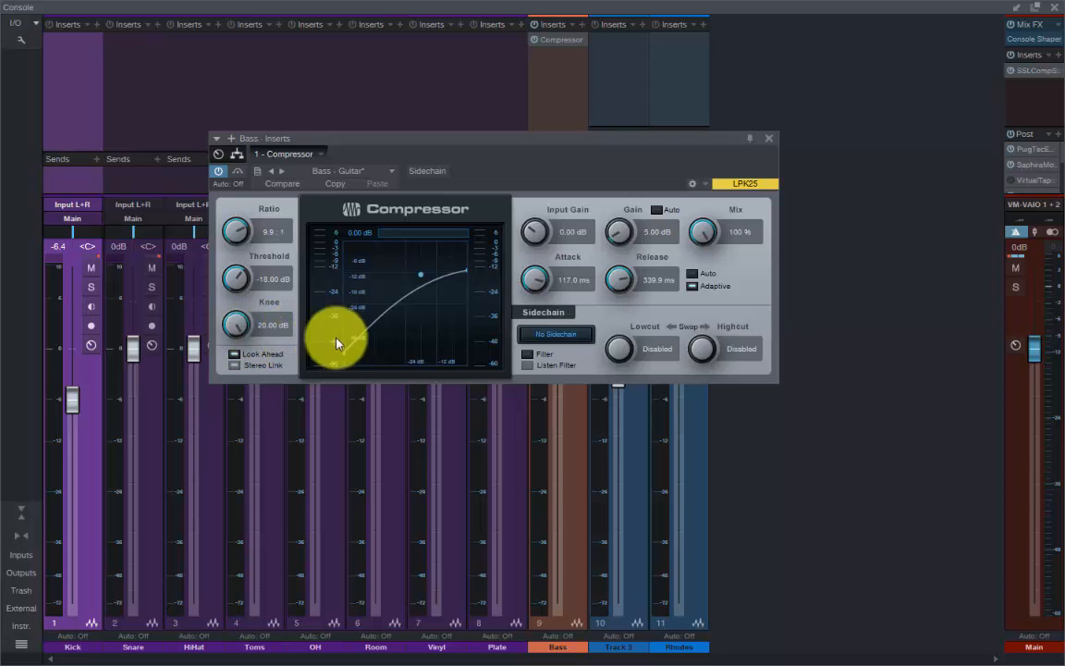
Step: Sweep the Knee knob between soft and hard extremes, settling at 2.29 dB
left_click_drag(337, 342, 465, 284)
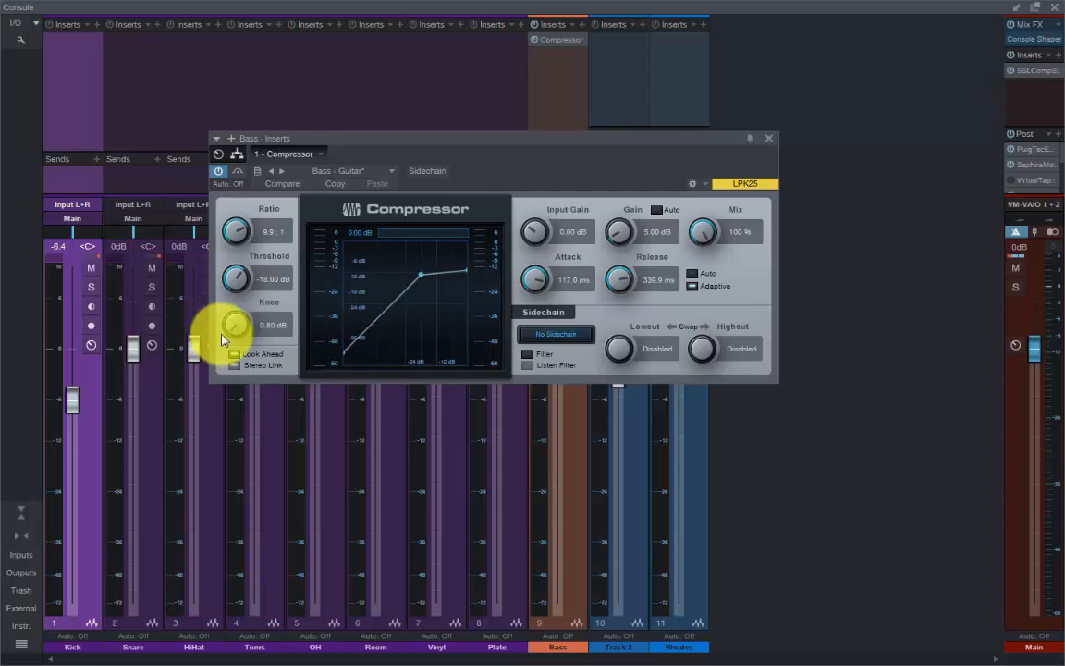
left_click_drag(234, 324, 234, 319)
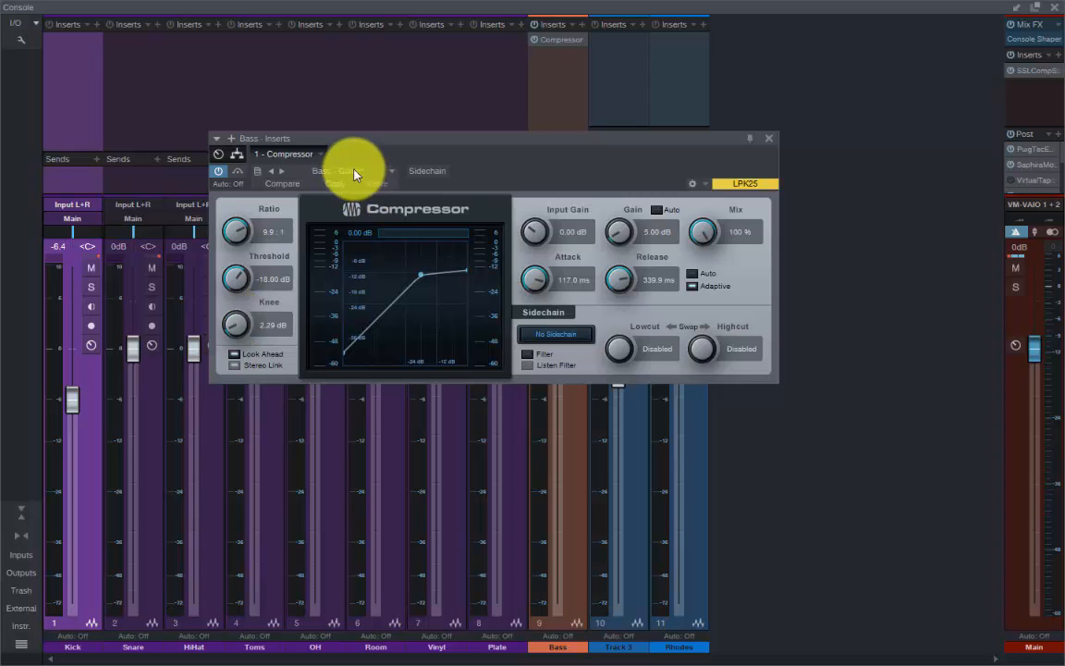
Step: Reload the Guitar > Bass - Guitar compressor preset, leaving Knee at 2.99 dB
left_click(352, 171)
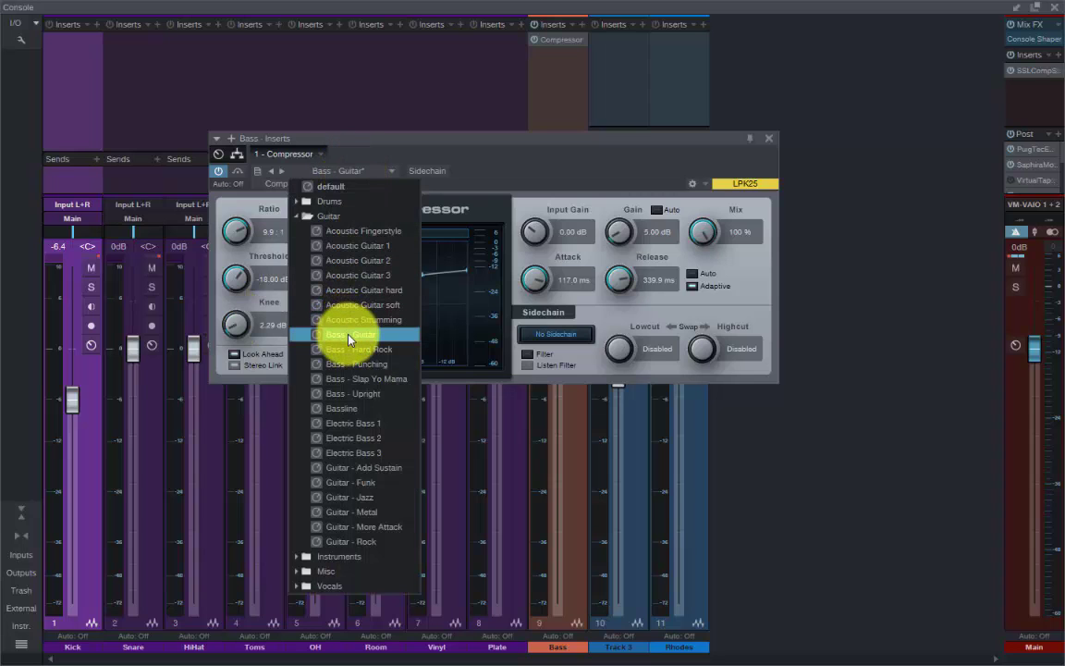
left_click(349, 334)
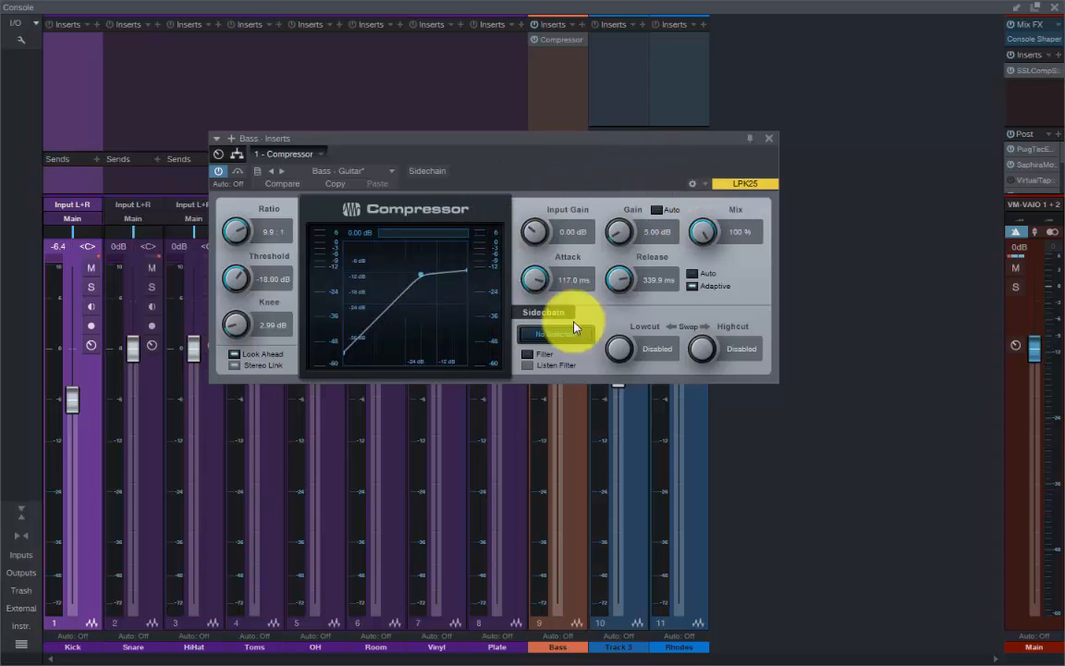
mouse_move(535, 232)
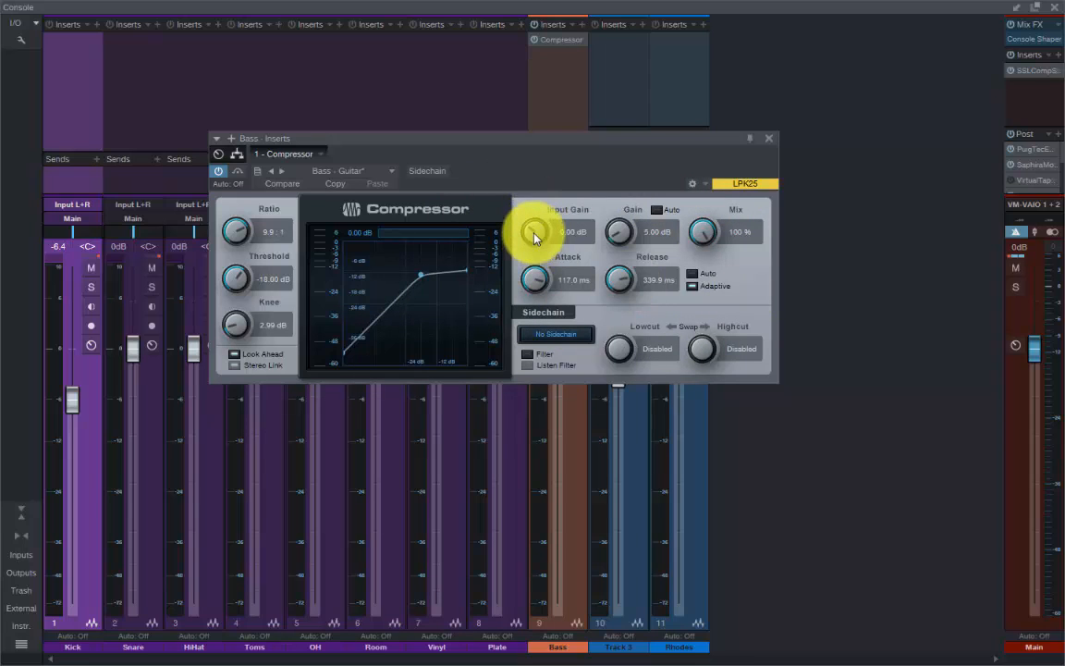
mouse_move(535, 231)
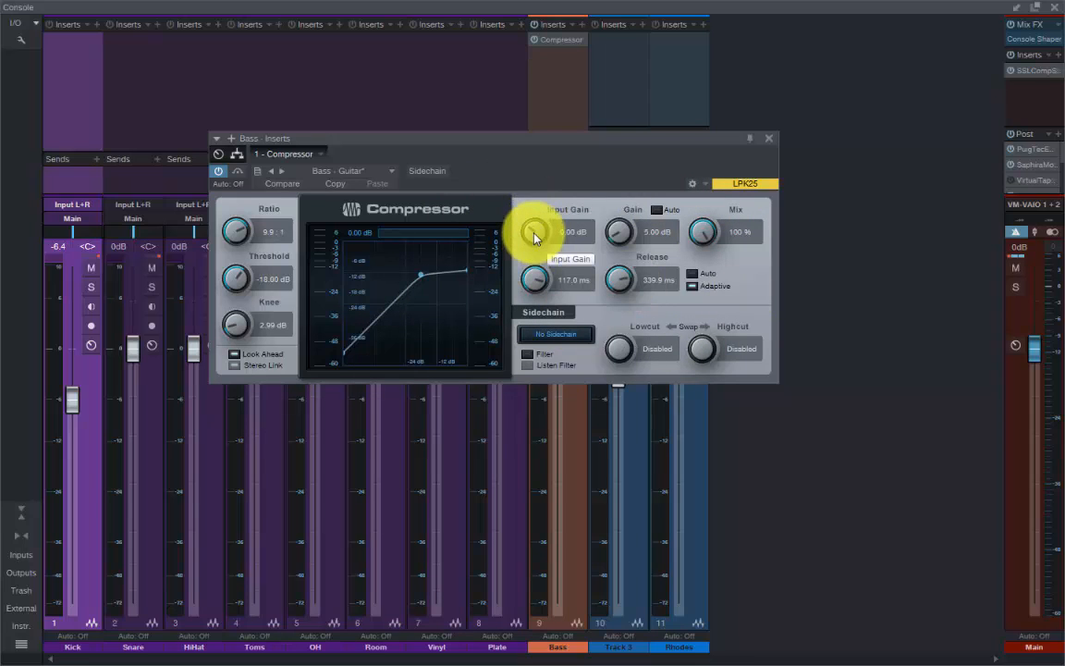
mouse_move(414, 304)
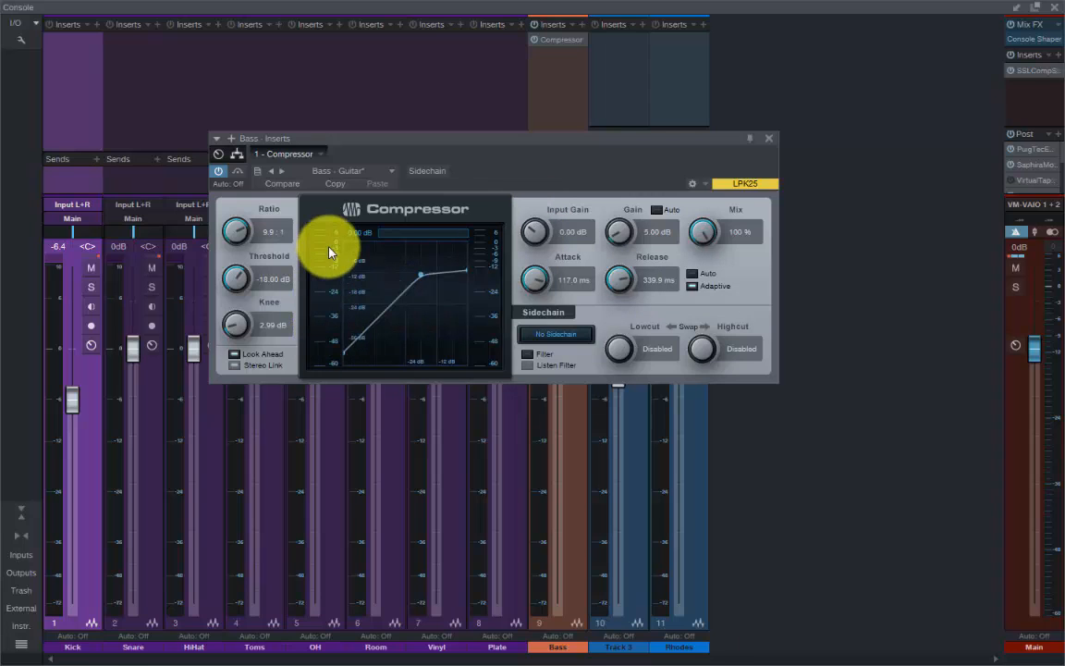
mouse_move(611, 153)
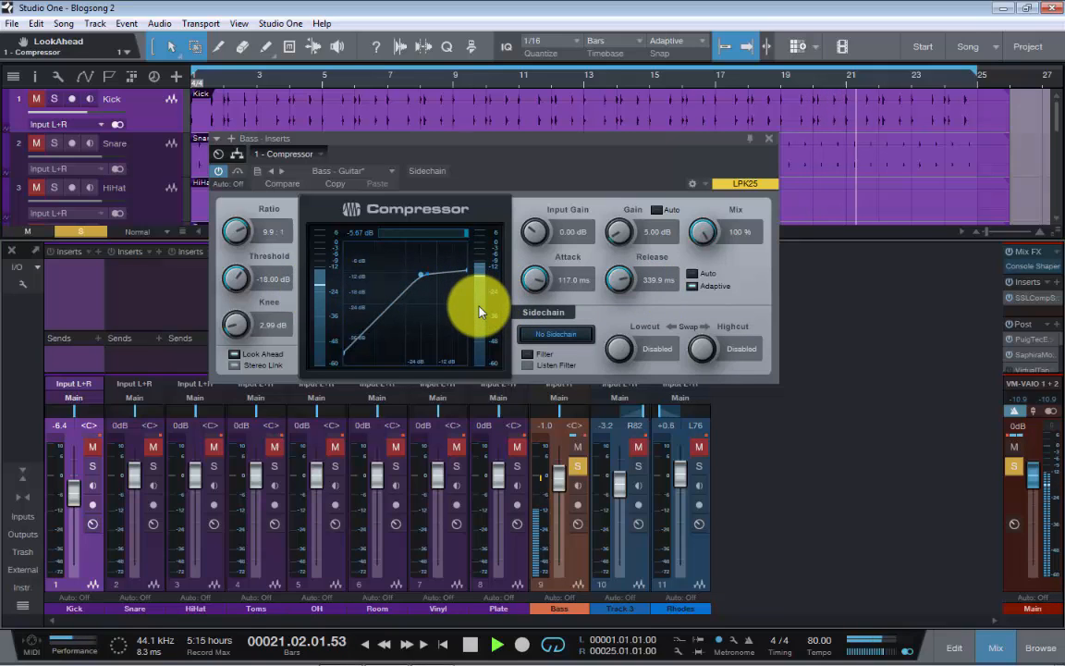
Step: Lower the Bass compressor's makeup gain from 5.00 dB to 3.32 dB
left_click_drag(479, 312, 479, 280)
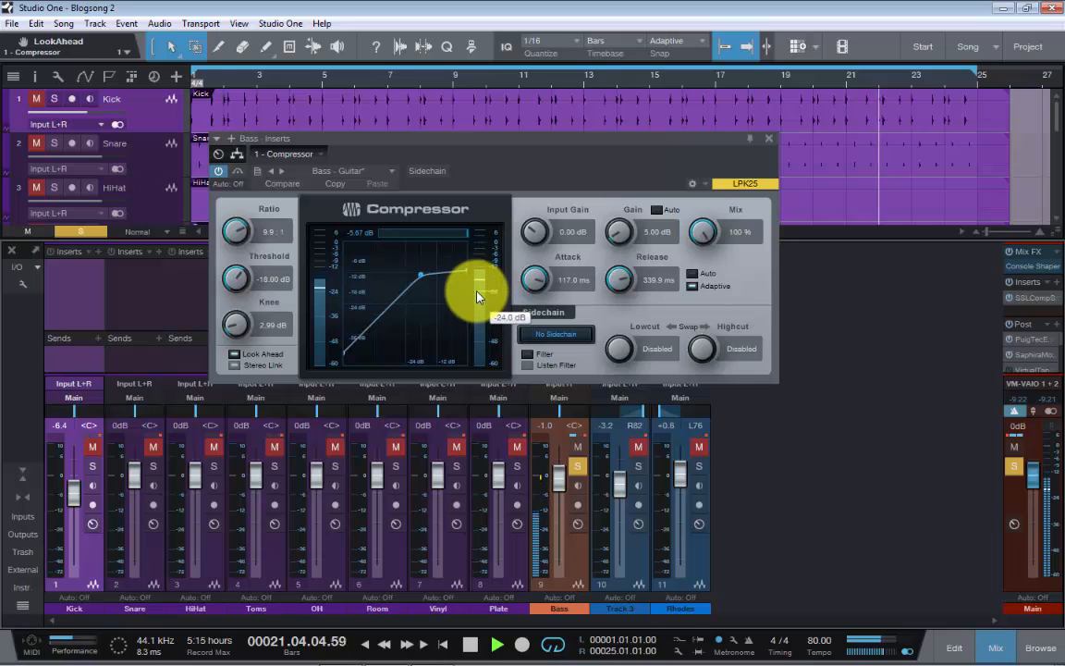
left_click_drag(479, 294, 479, 282)
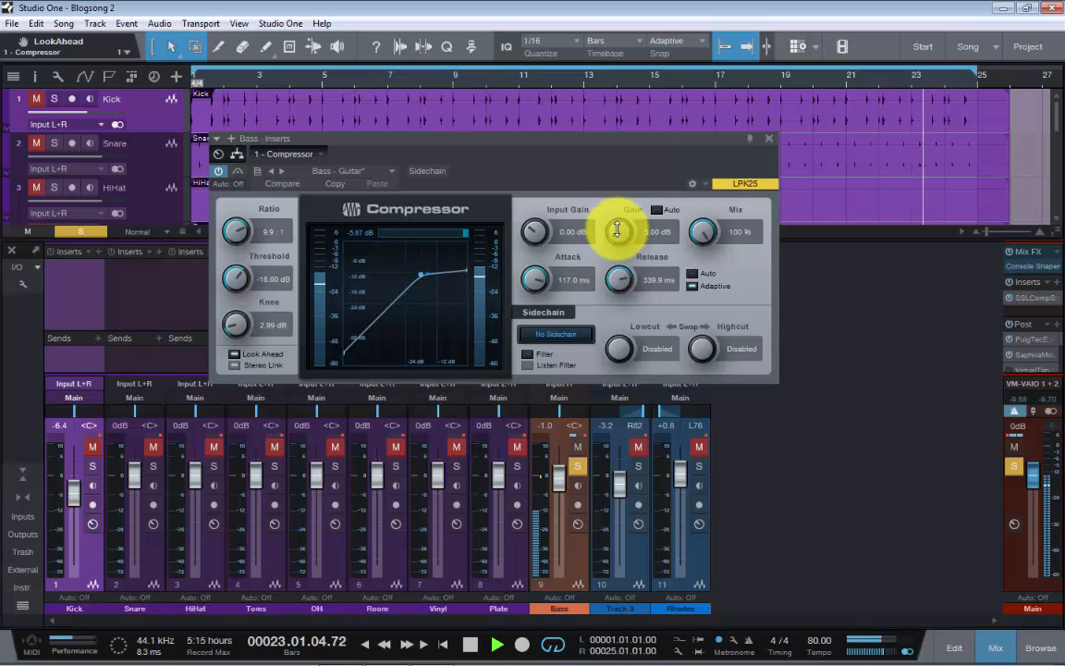
left_click_drag(618, 231, 617, 222)
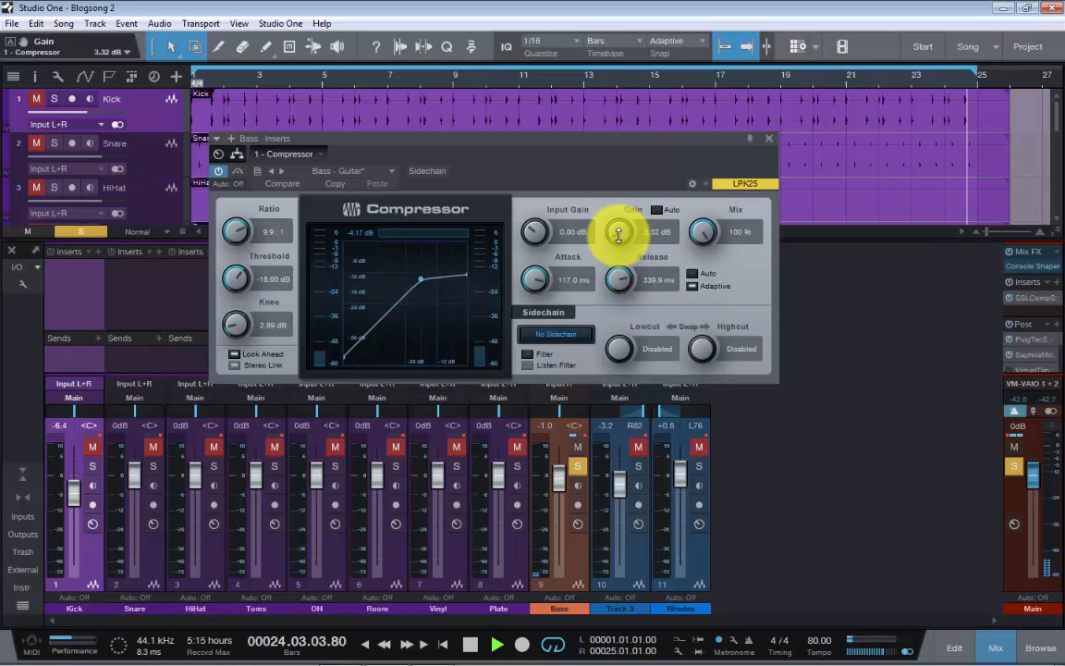
left_click(497, 645)
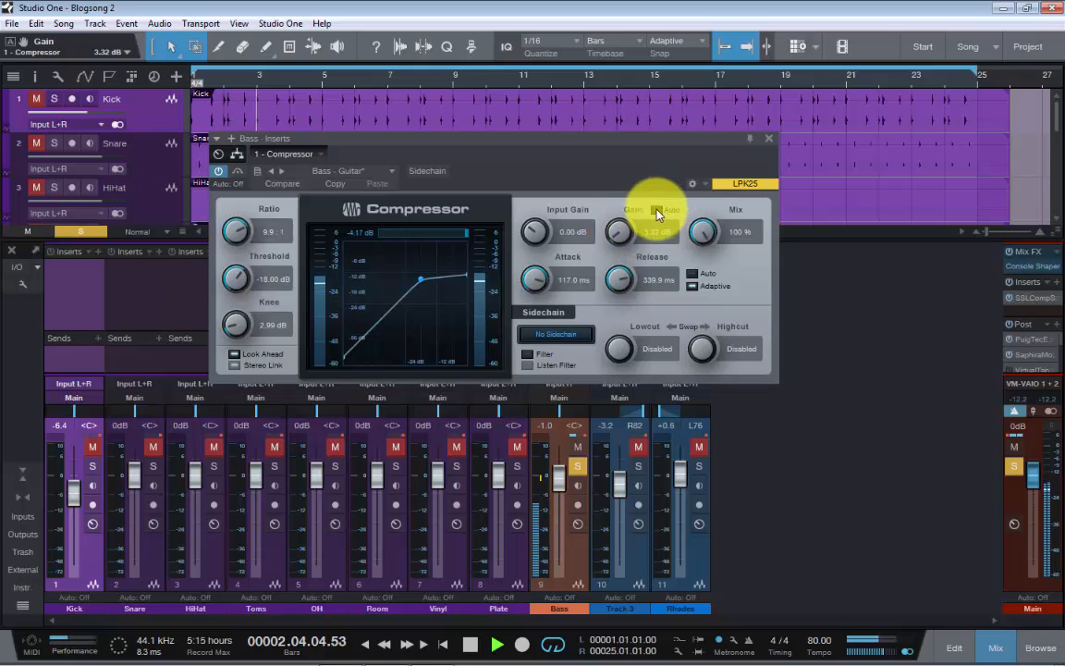
mouse_move(658, 213)
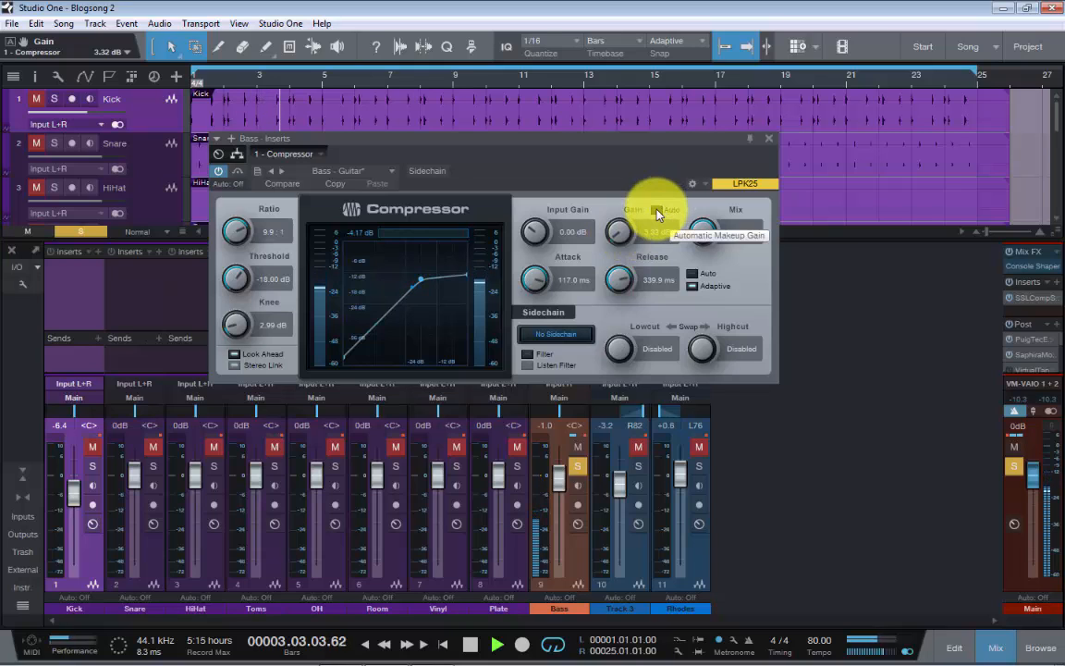
Step: Toggle automatic makeup gain, then try a 50% mix and return to 100%
left_click_drag(656, 217, 657, 231)
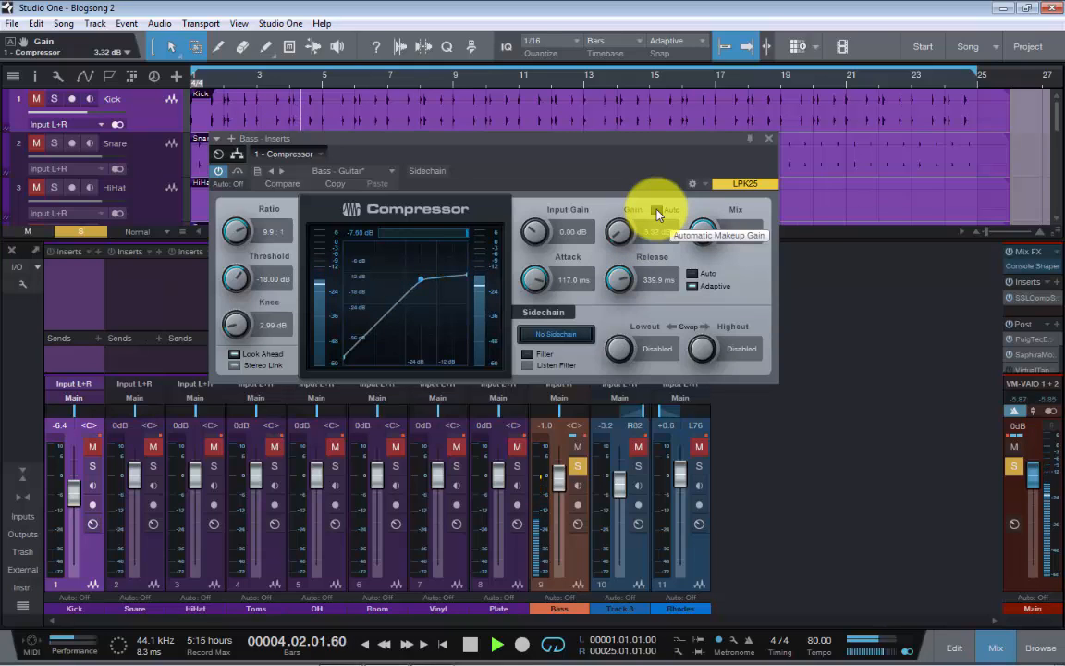
left_click(670, 209)
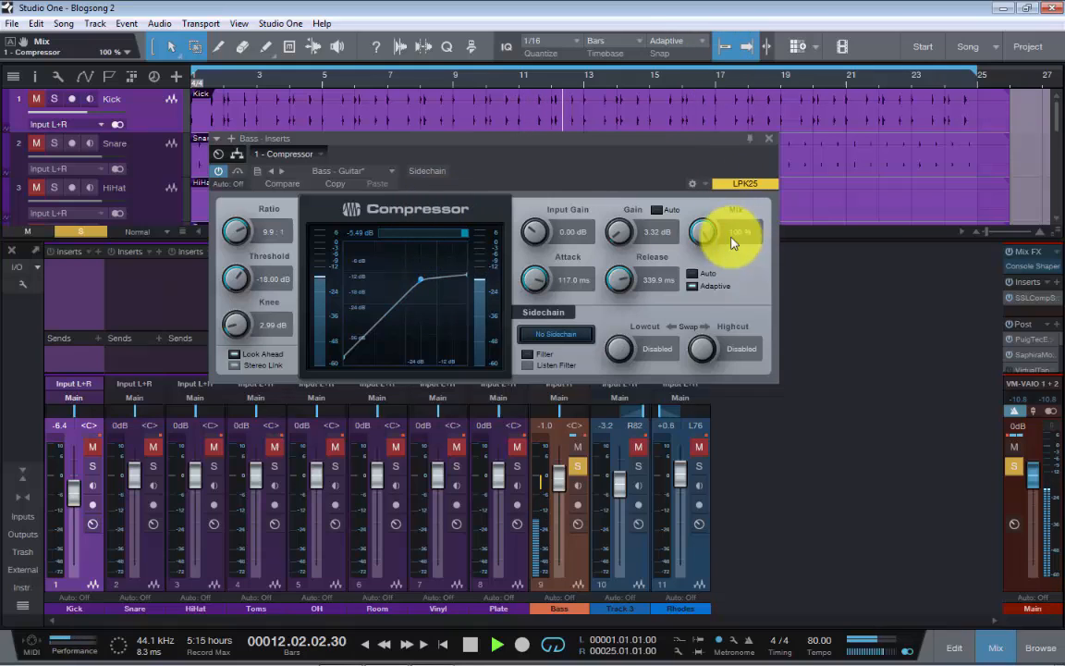
left_click_drag(703, 231, 708, 277)
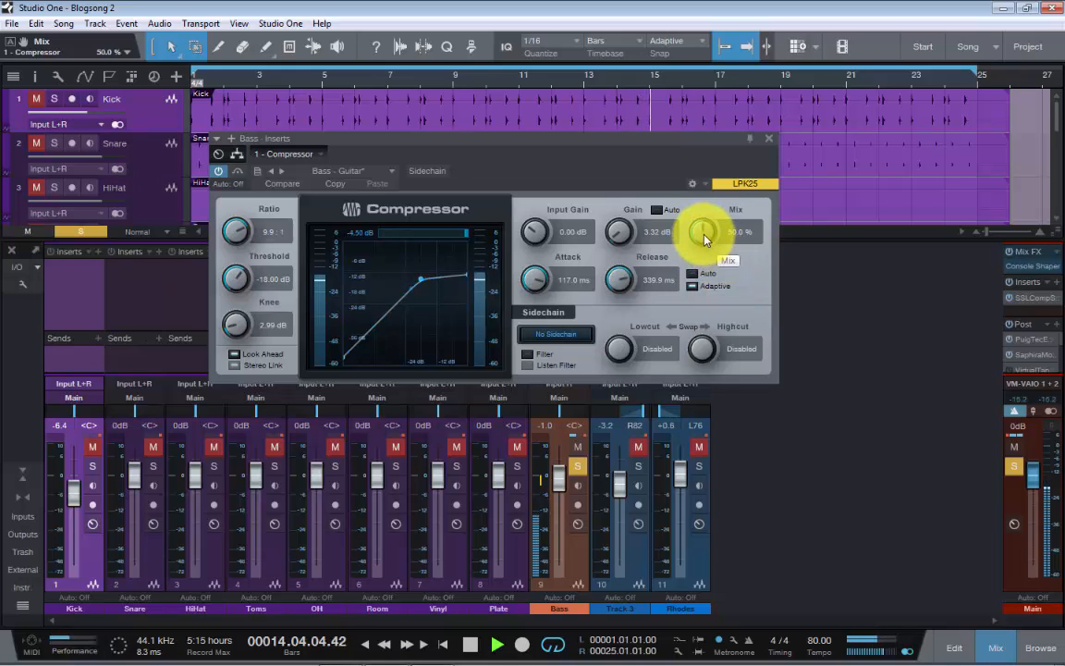
left_click_drag(703, 231, 707, 134)
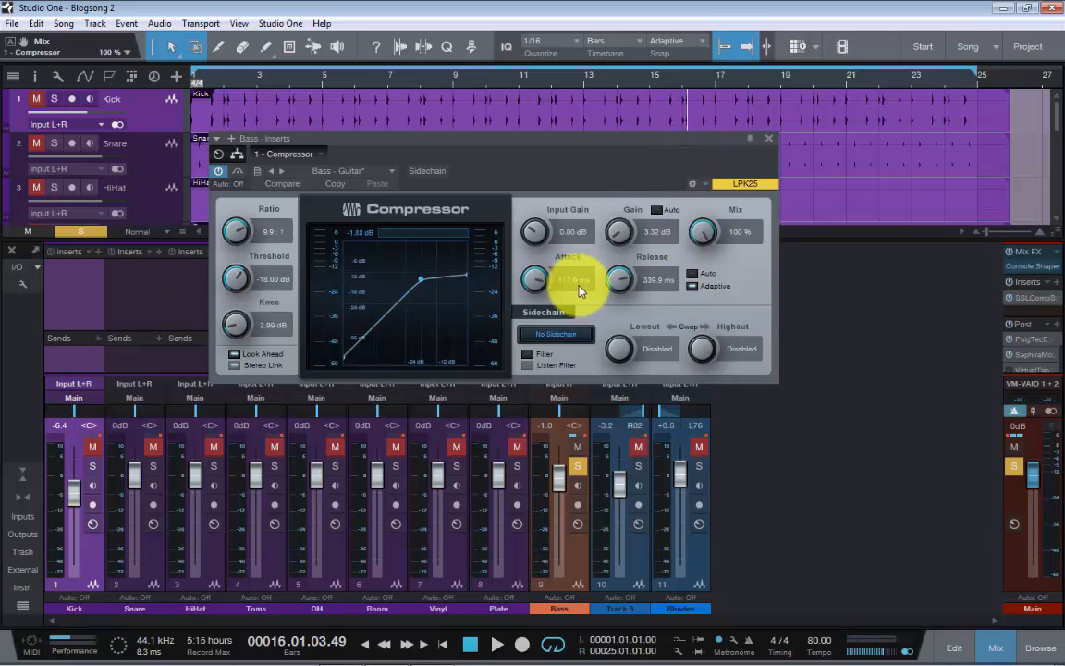
mouse_move(581, 292)
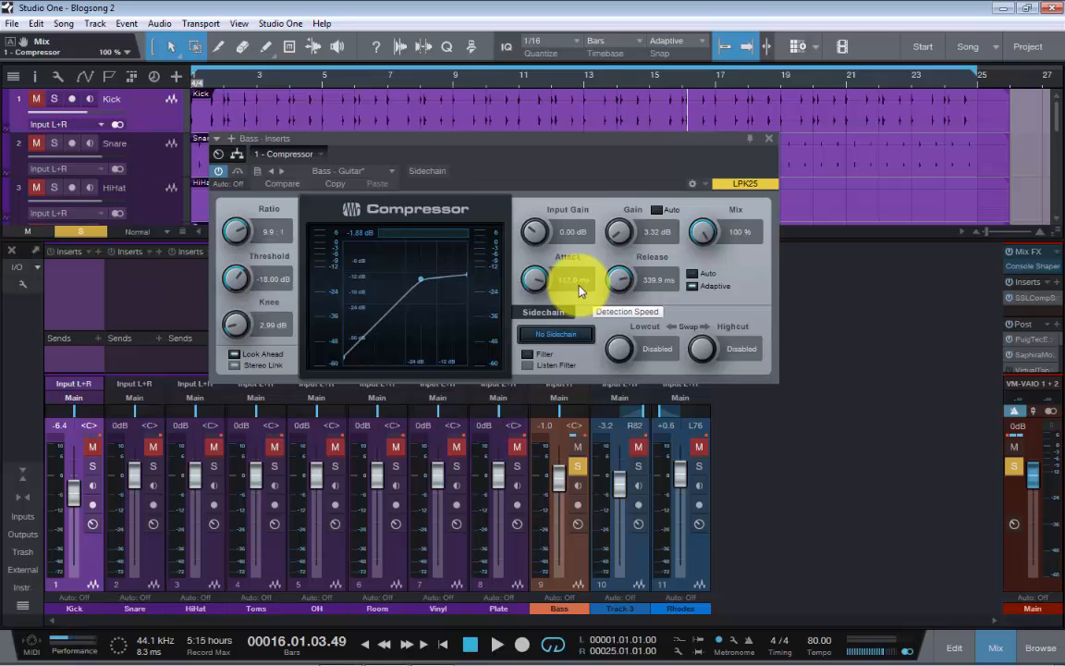
mouse_move(534, 279)
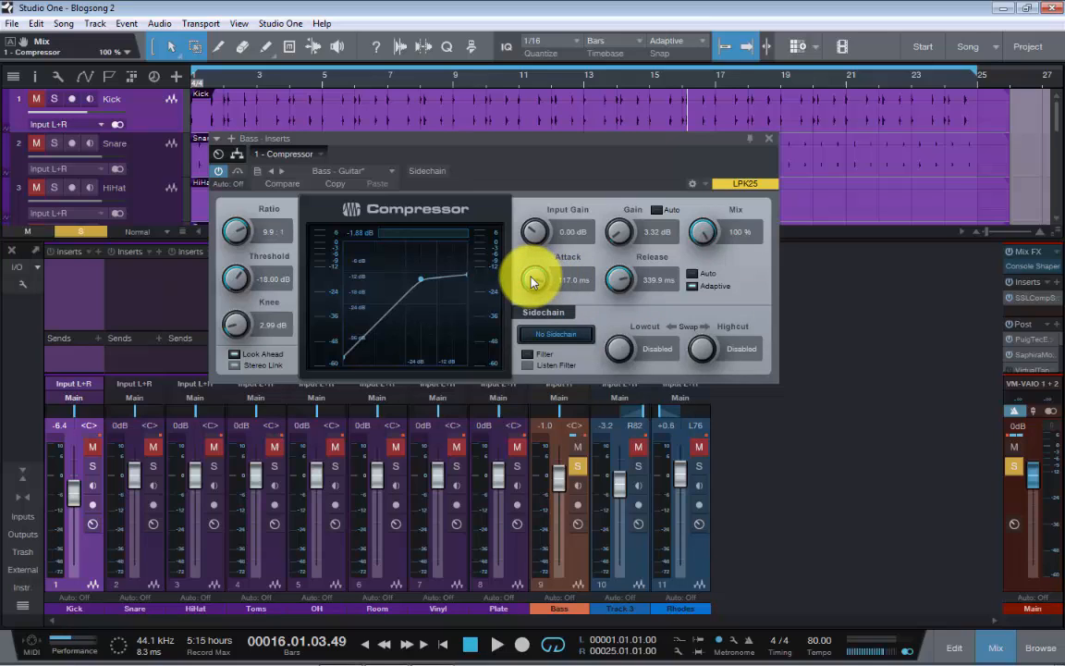
Step: Push the attack to 400 ms, then bring it down to 70.1 ms
left_click_drag(534, 280, 535, 435)
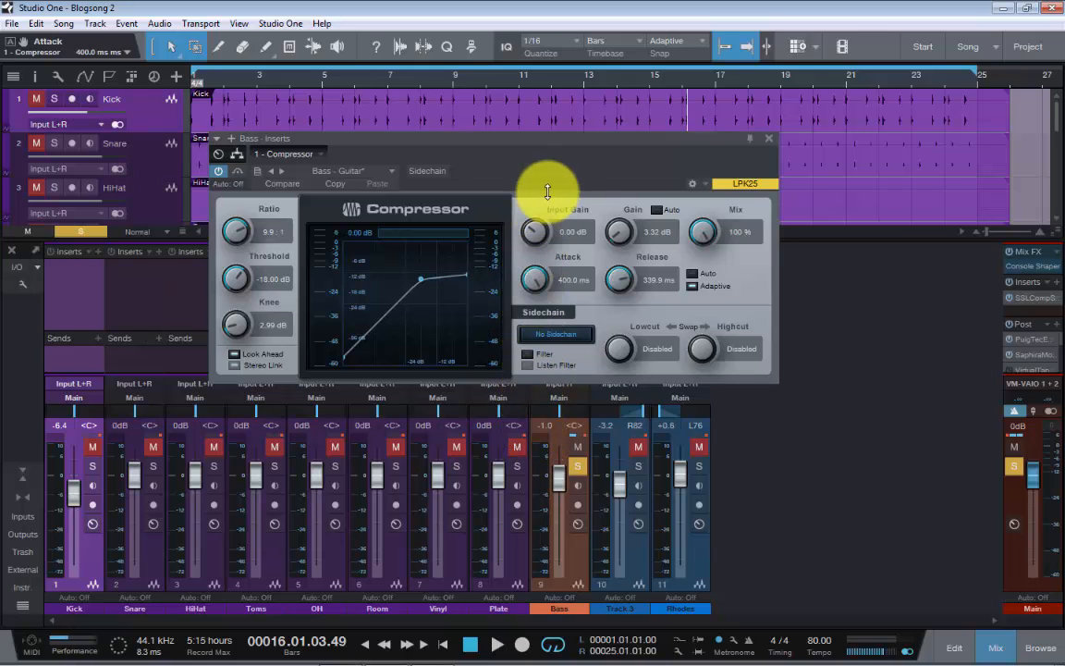
mouse_move(547, 197)
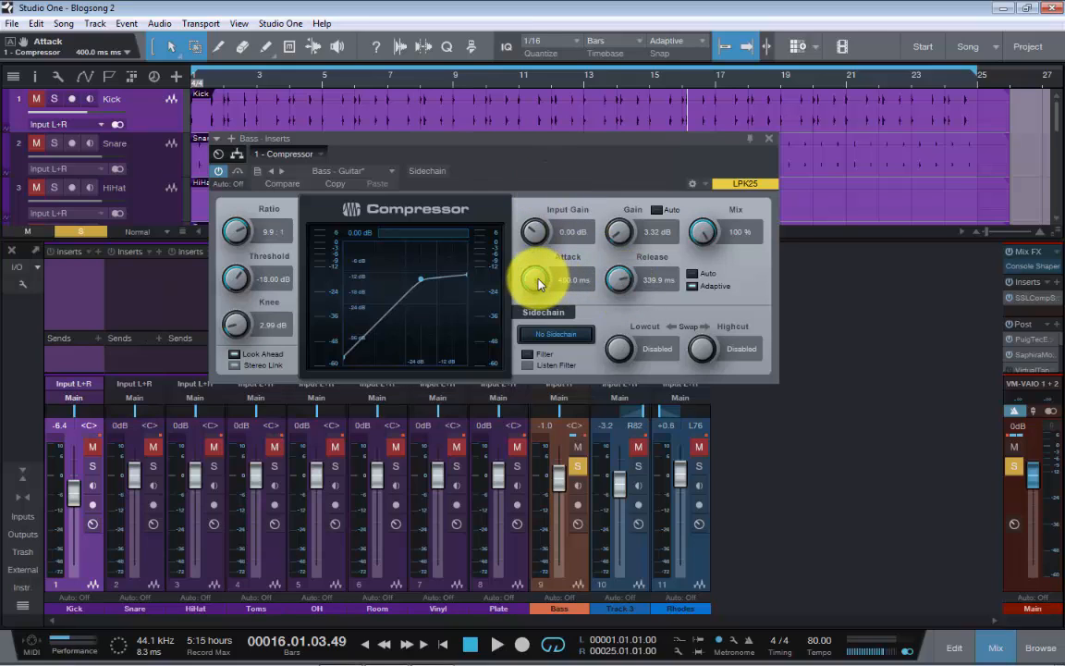
mouse_move(539, 284)
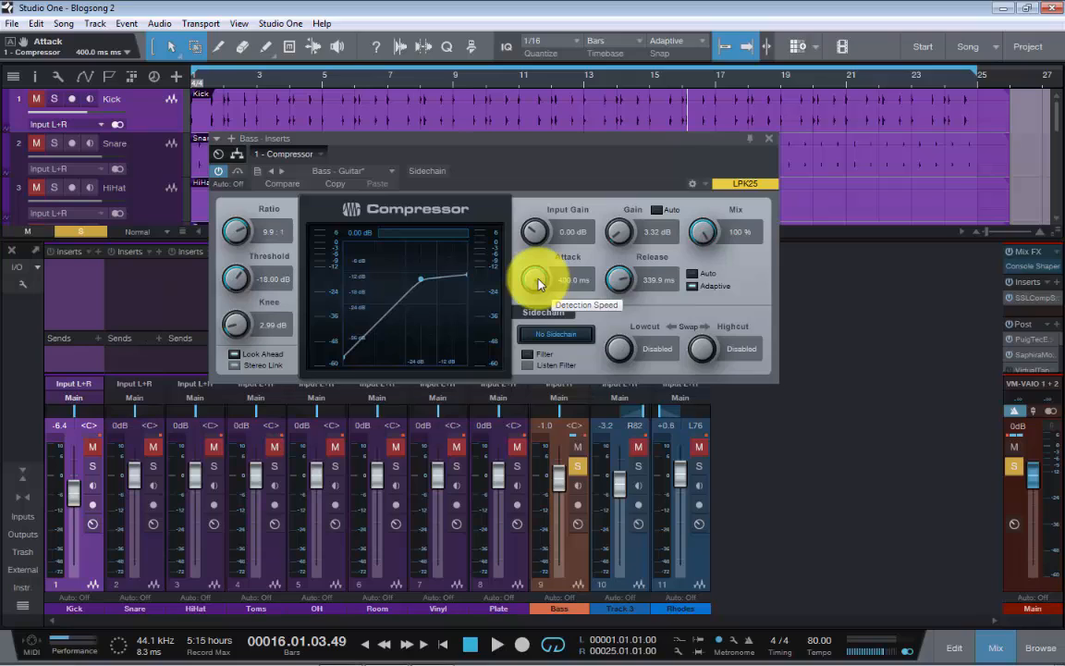
mouse_move(539, 283)
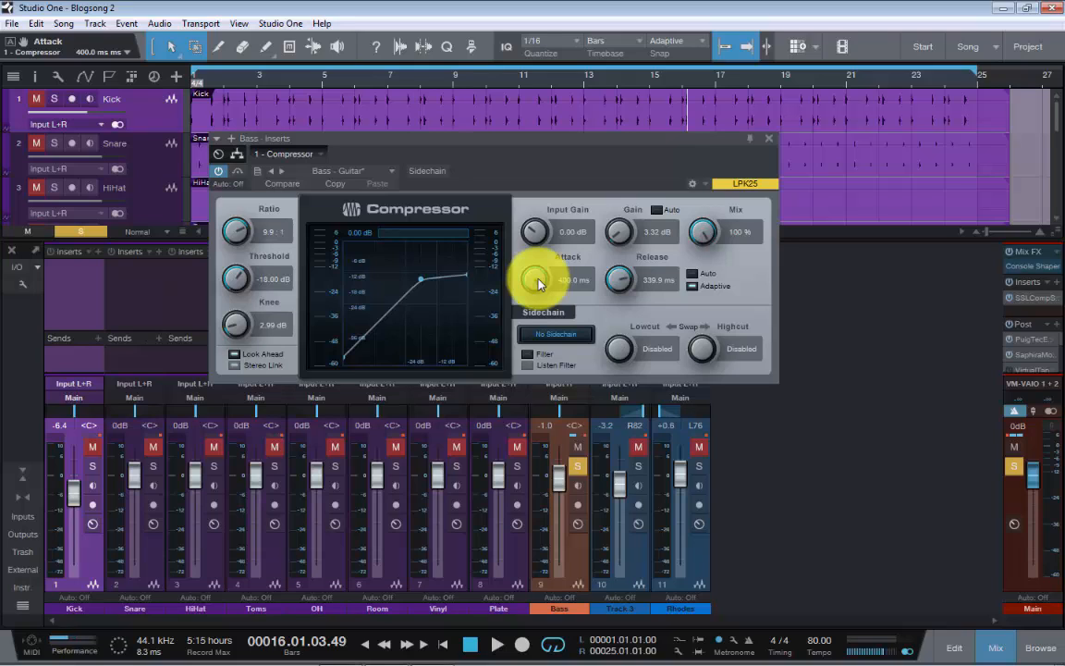
mouse_move(539, 283)
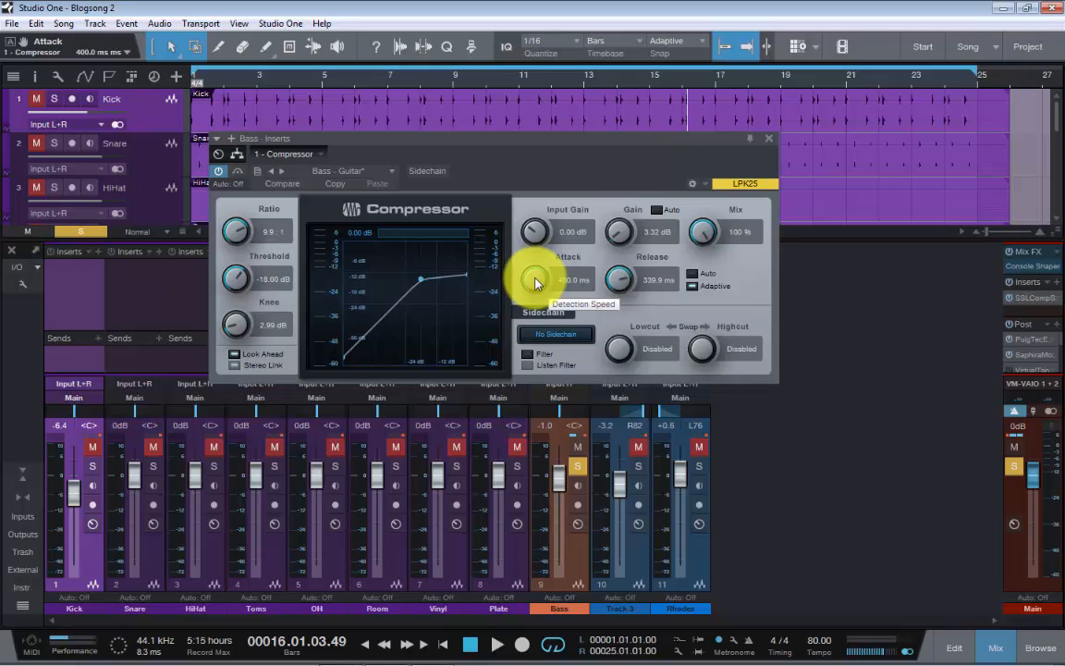
left_click_drag(536, 277, 536, 314)
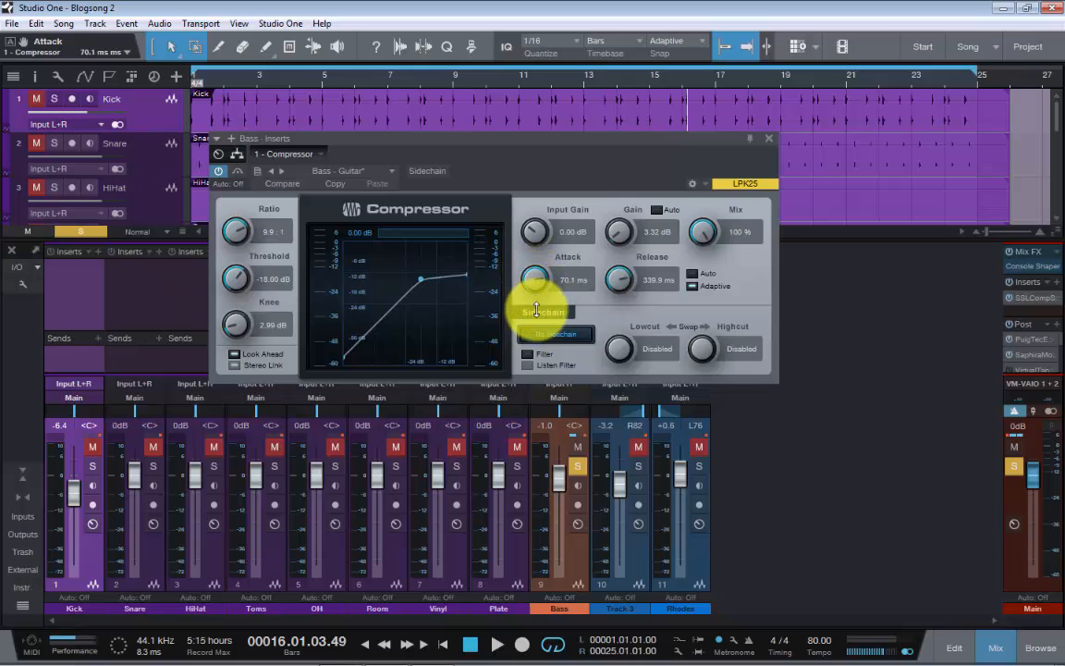
mouse_move(620, 280)
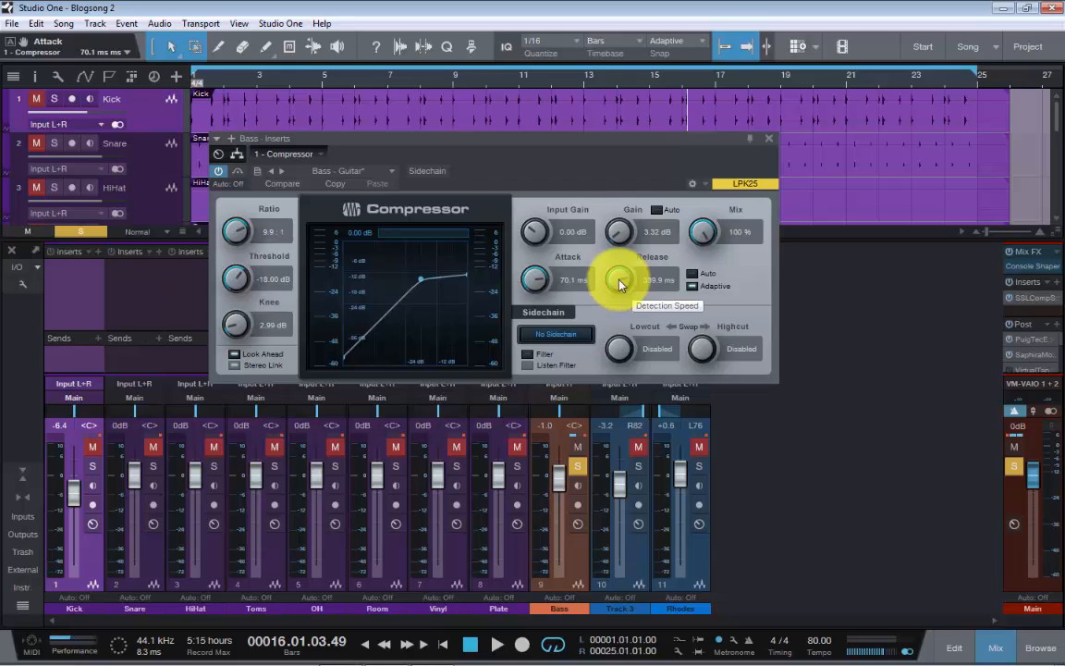
mouse_move(624, 281)
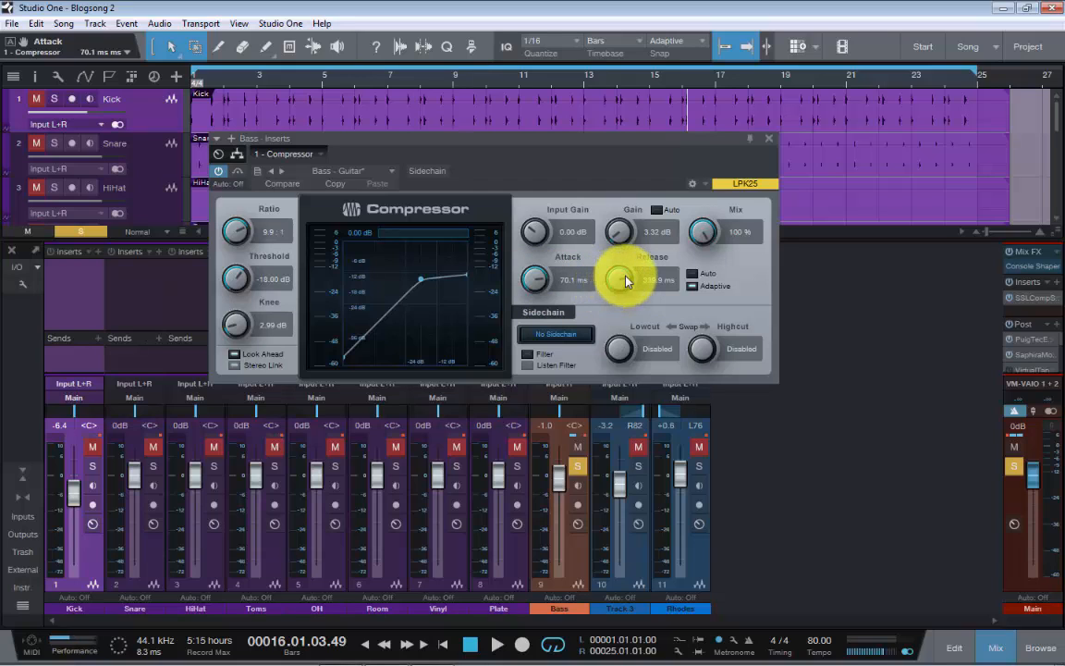
mouse_move(621, 279)
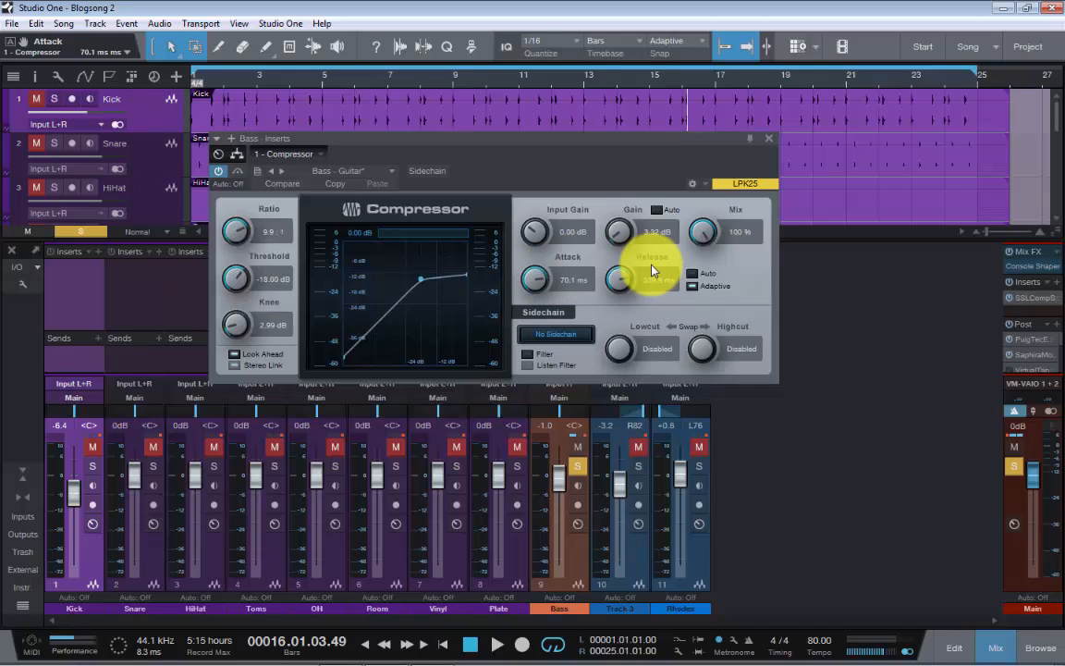
left_click_drag(652, 279, 712, 277)
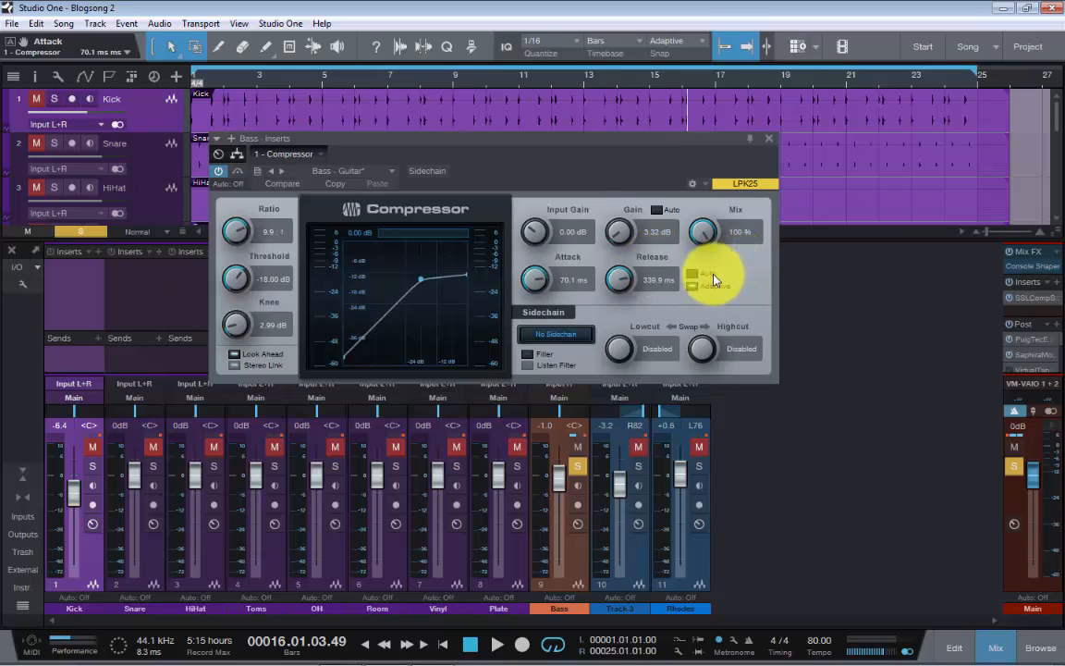
mouse_move(703, 277)
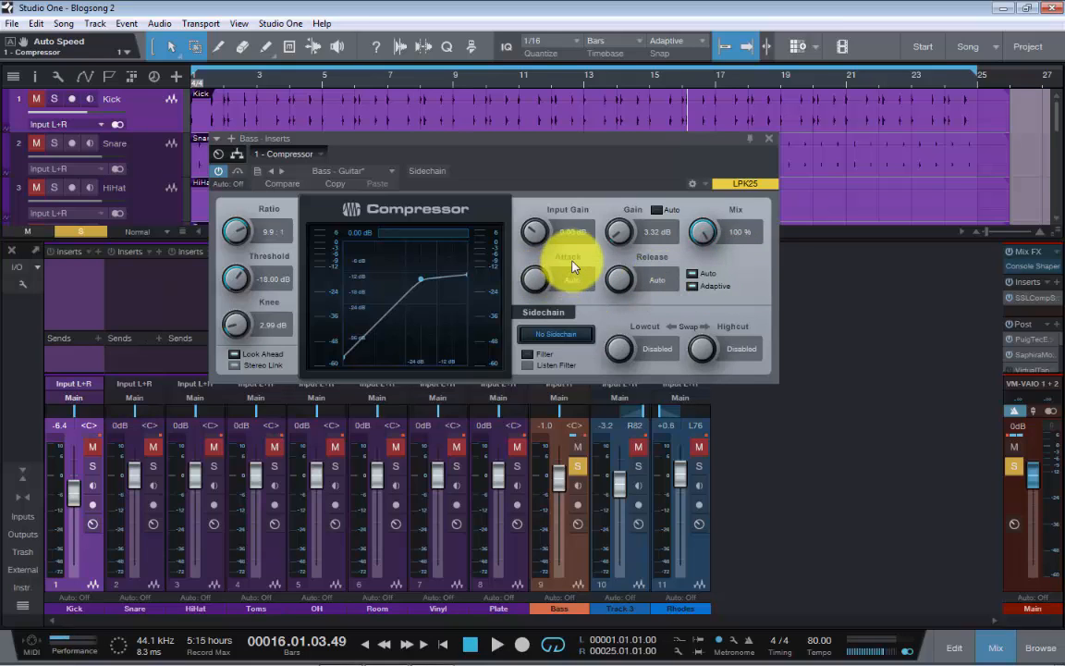
mouse_move(655, 271)
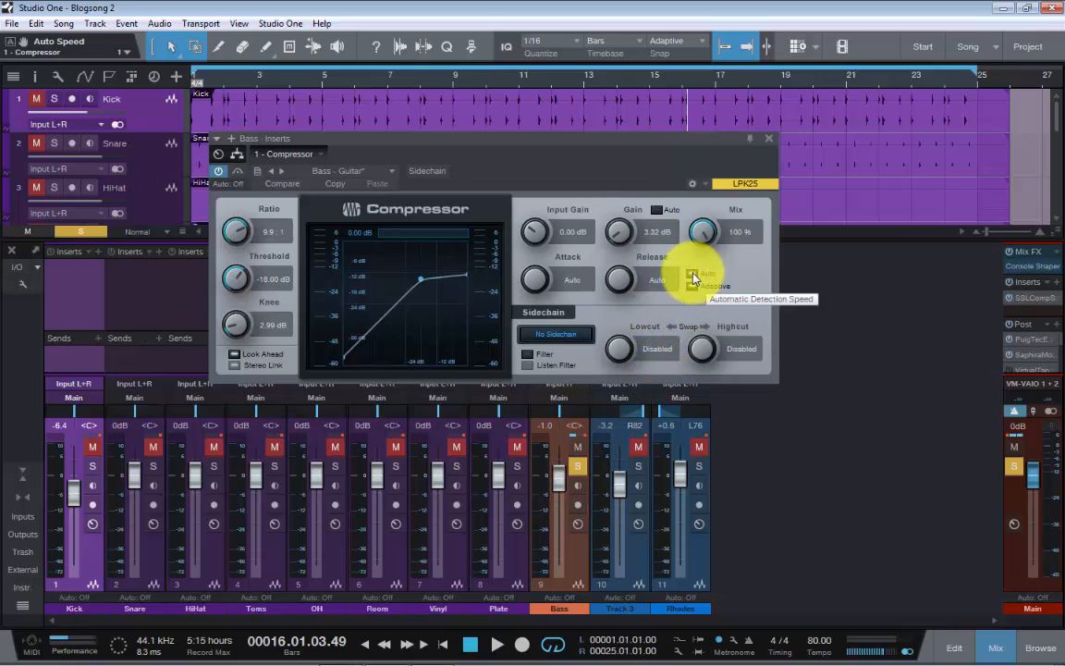
left_click(694, 273)
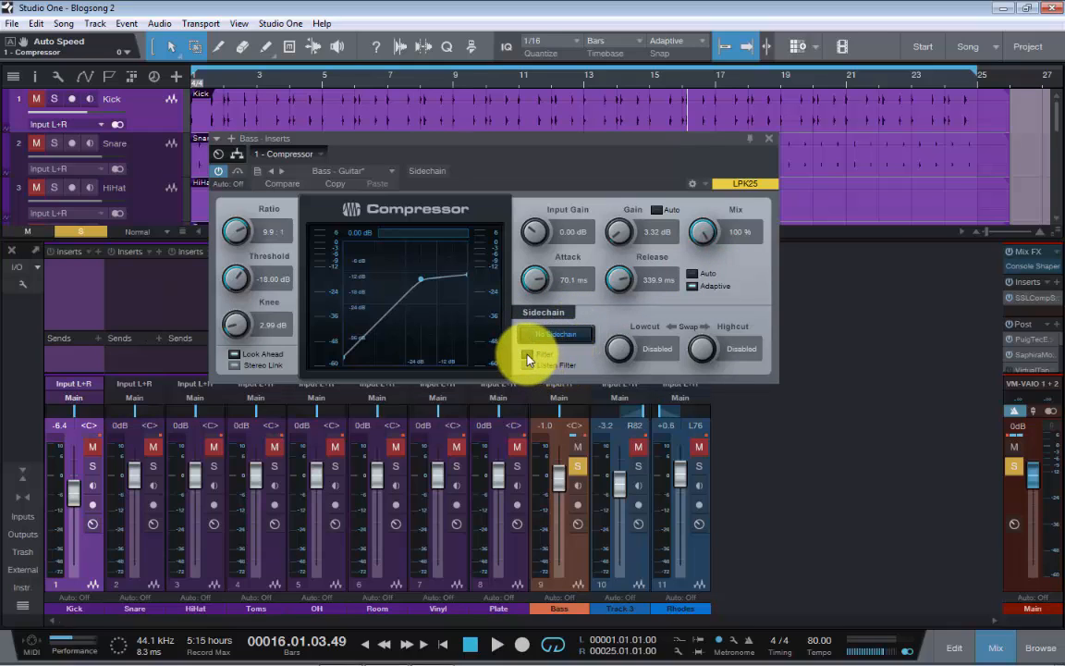
Step: Enable the Int. Sidechain Filter and set its lowcut to 103 Hz
left_click(554, 333)
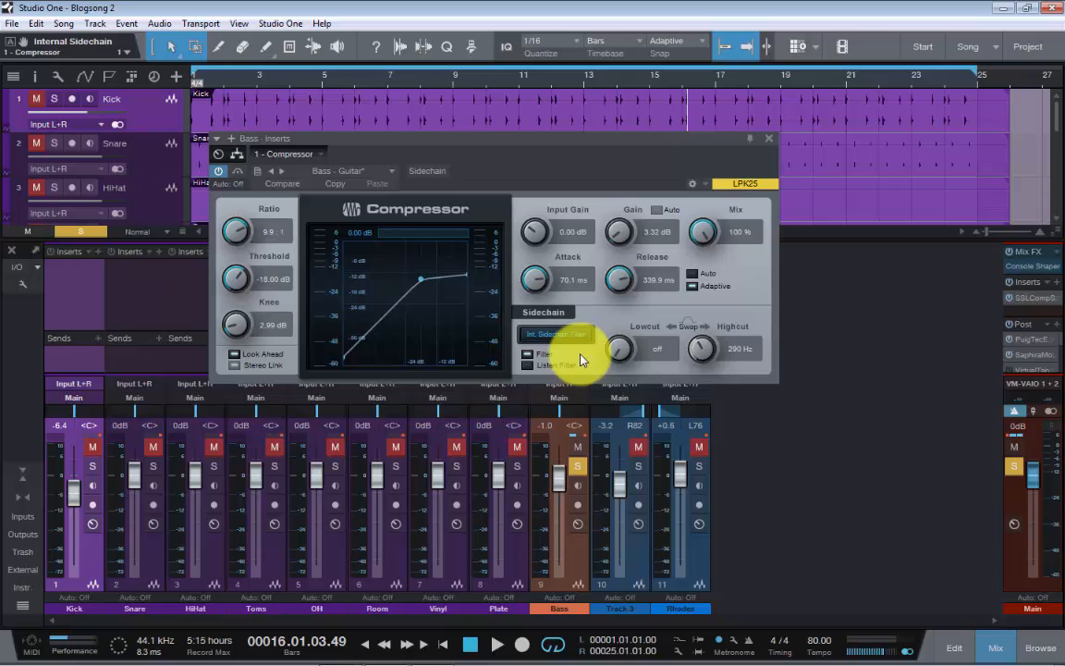
mouse_move(620, 349)
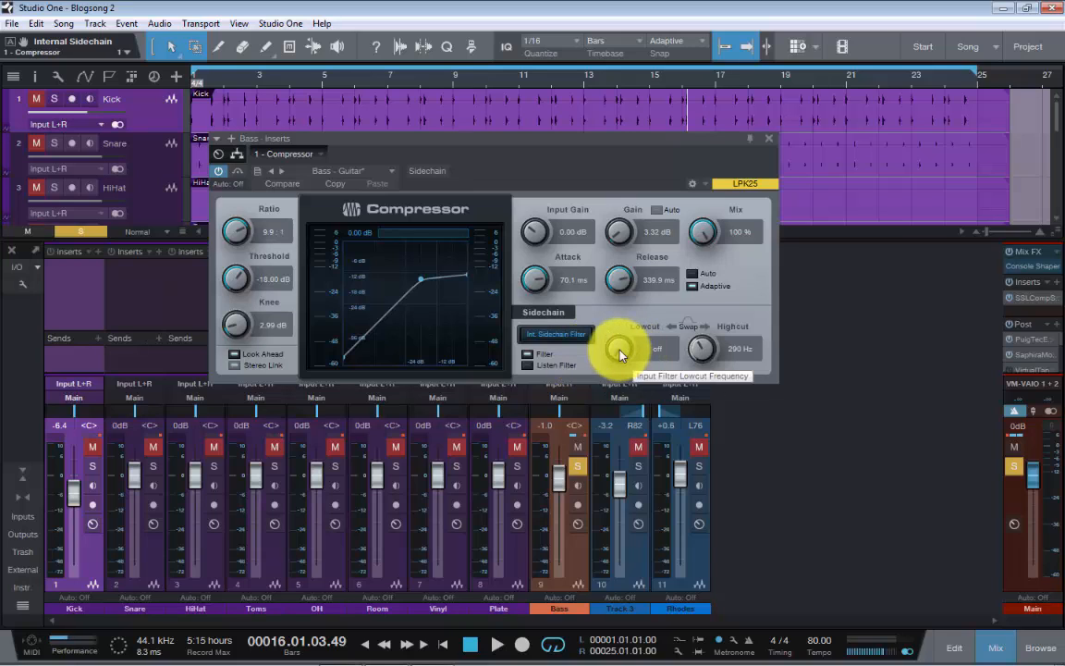
left_click_drag(620, 349, 619, 305)
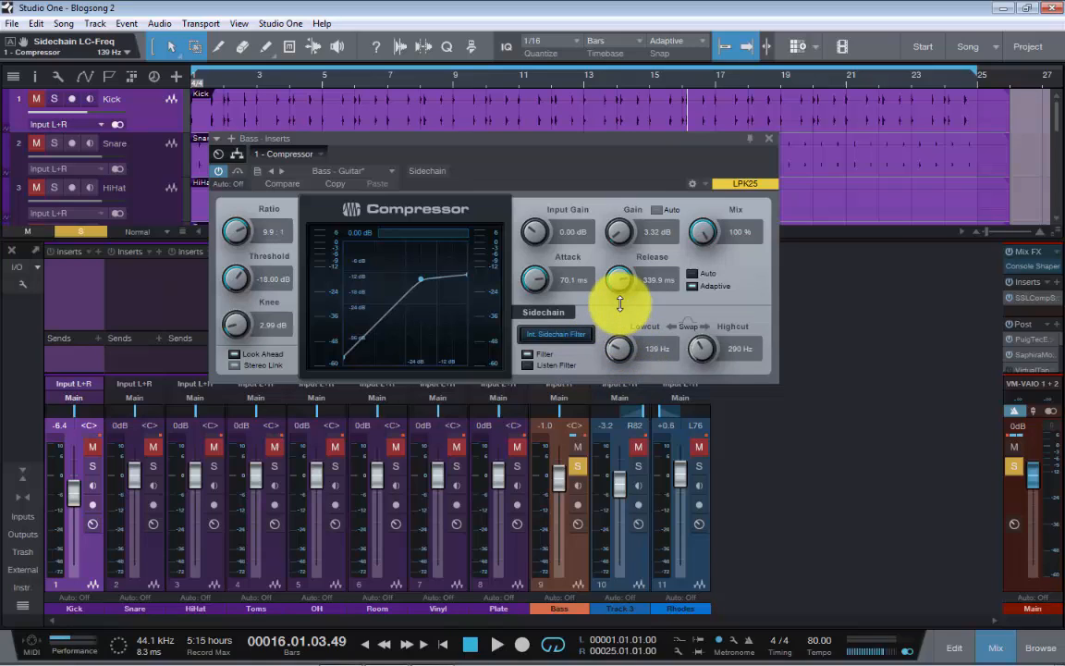
left_click_drag(617, 348, 618, 360)
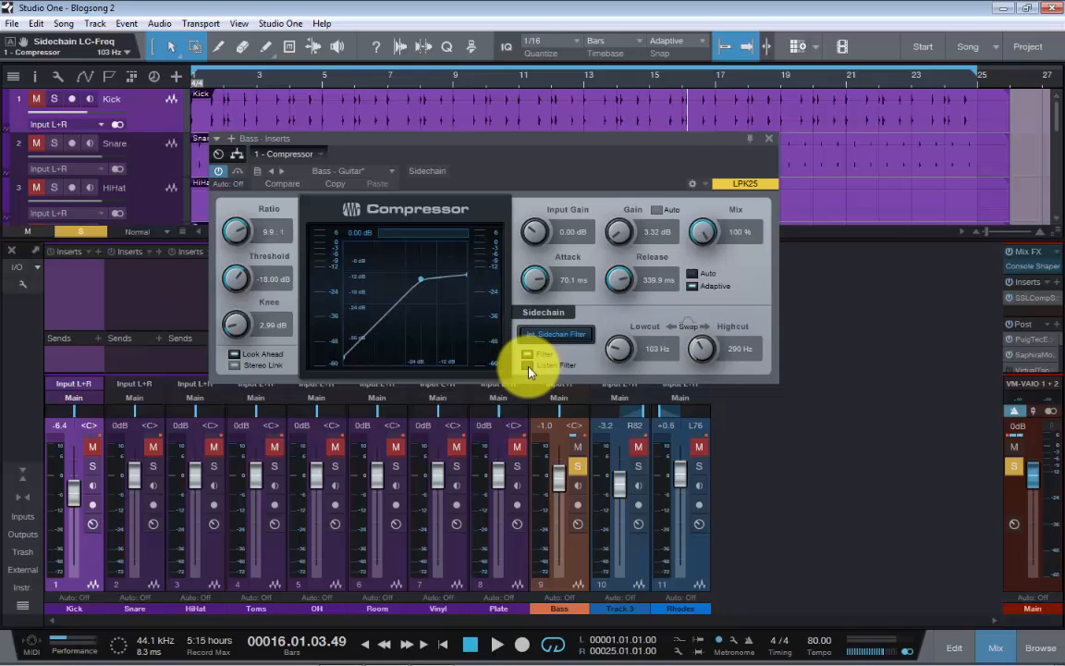
Step: Toggle Listen Filter, then set the sidechain button back to No Sidechain
left_click(528, 366)
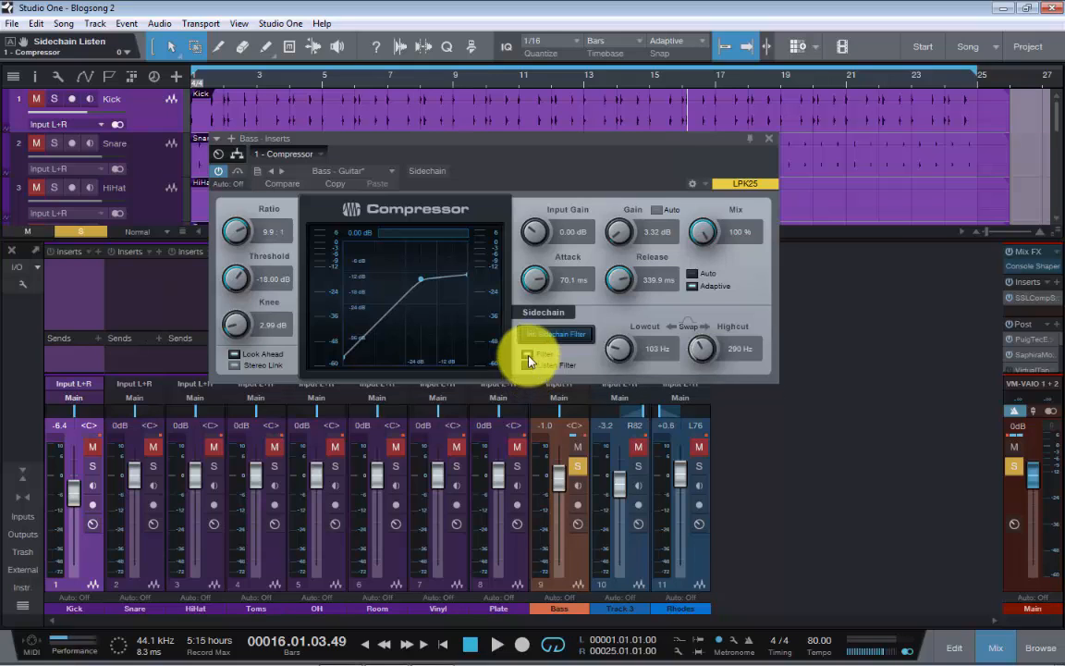
mouse_move(532, 359)
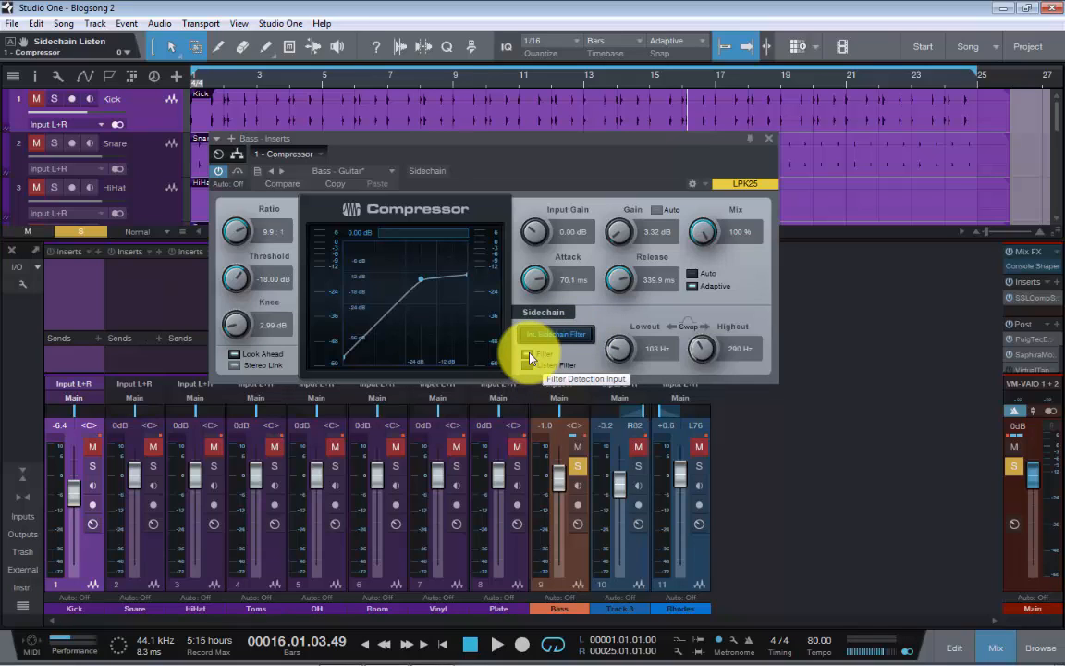
left_click(556, 334)
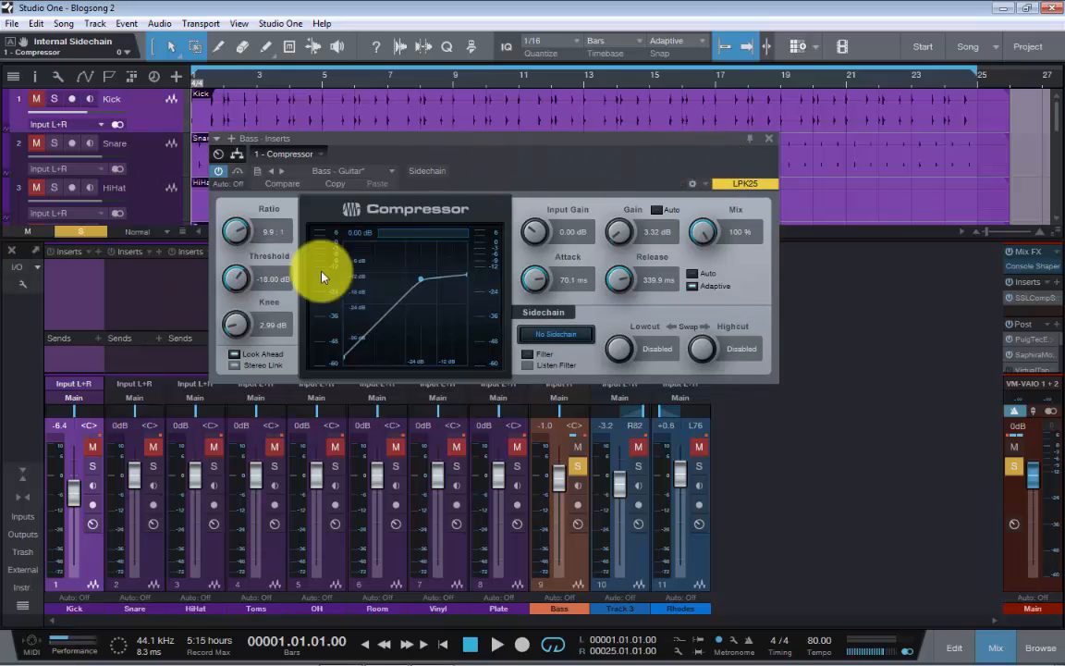
mouse_move(451, 332)
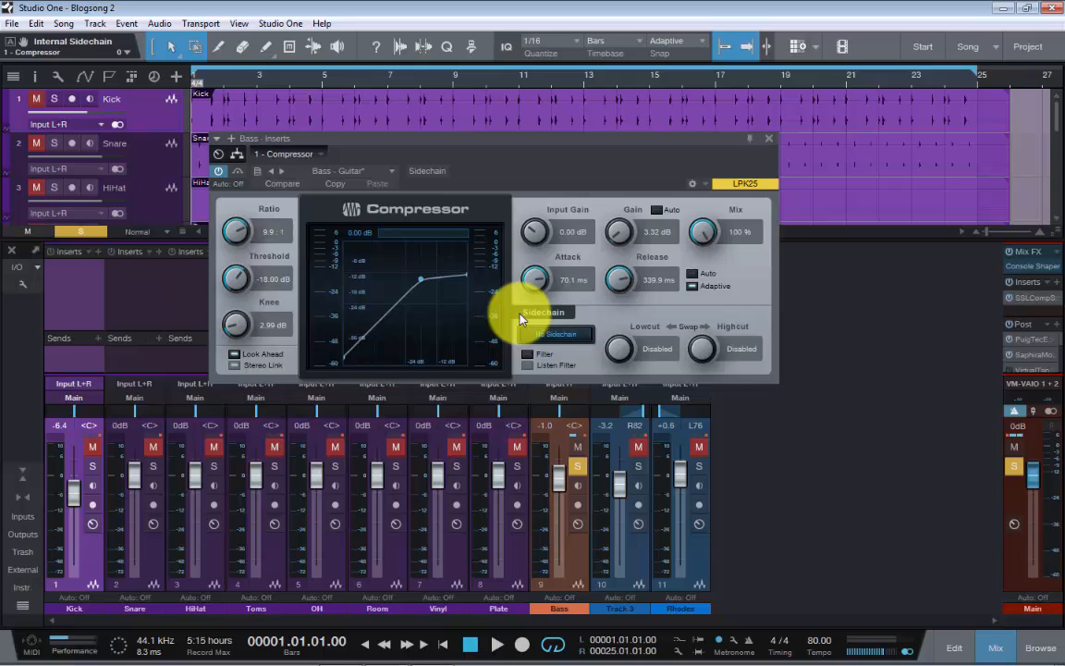
left_click(556, 334)
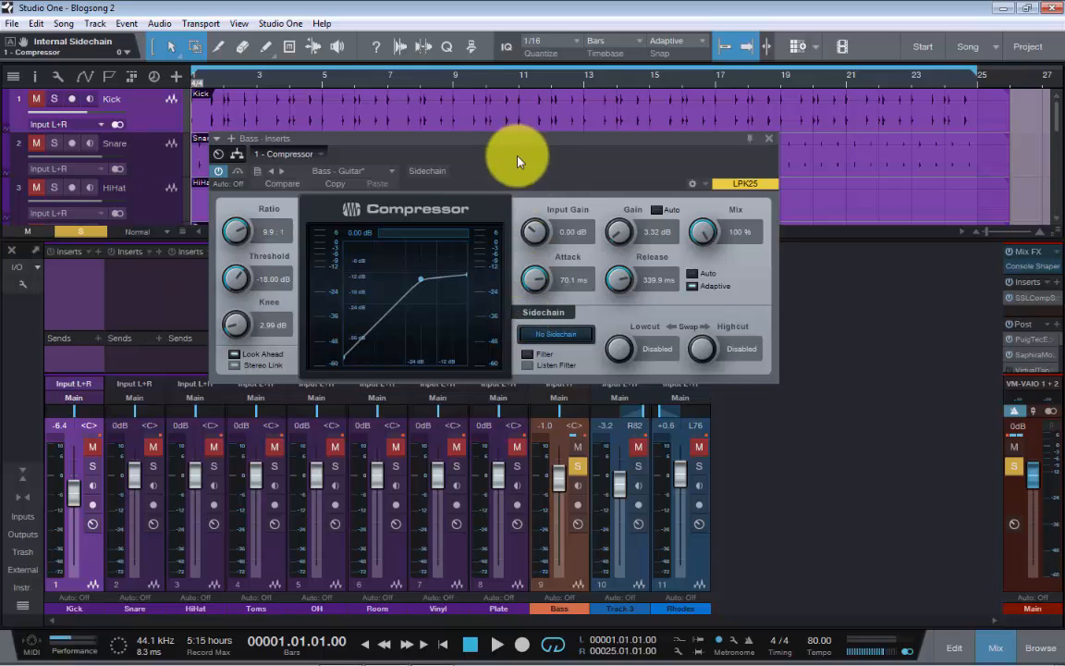
mouse_move(555, 173)
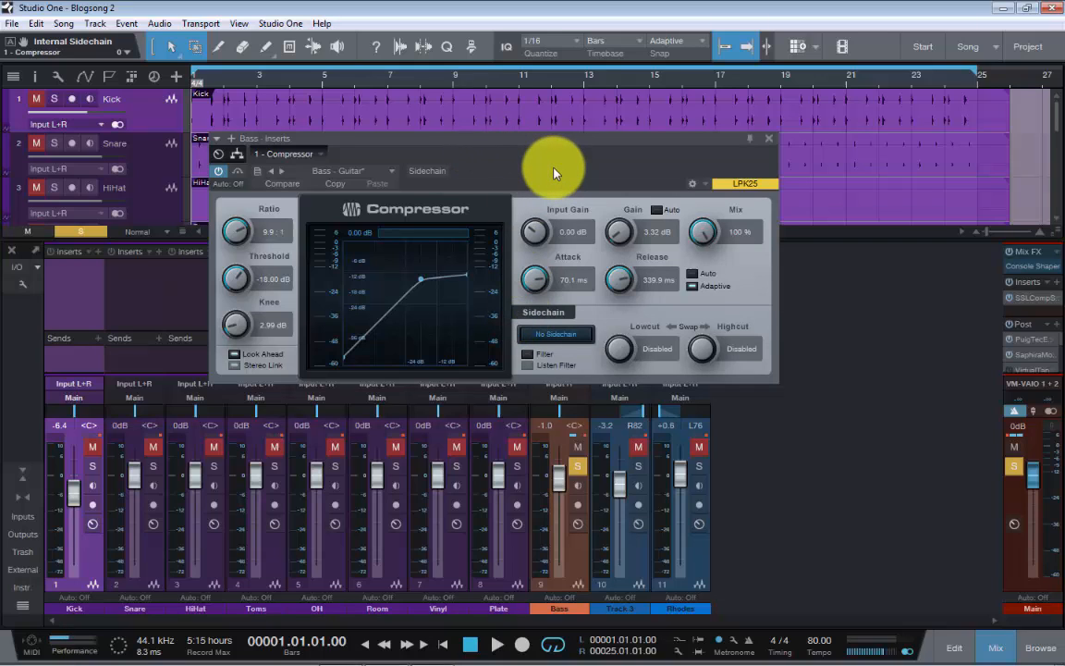